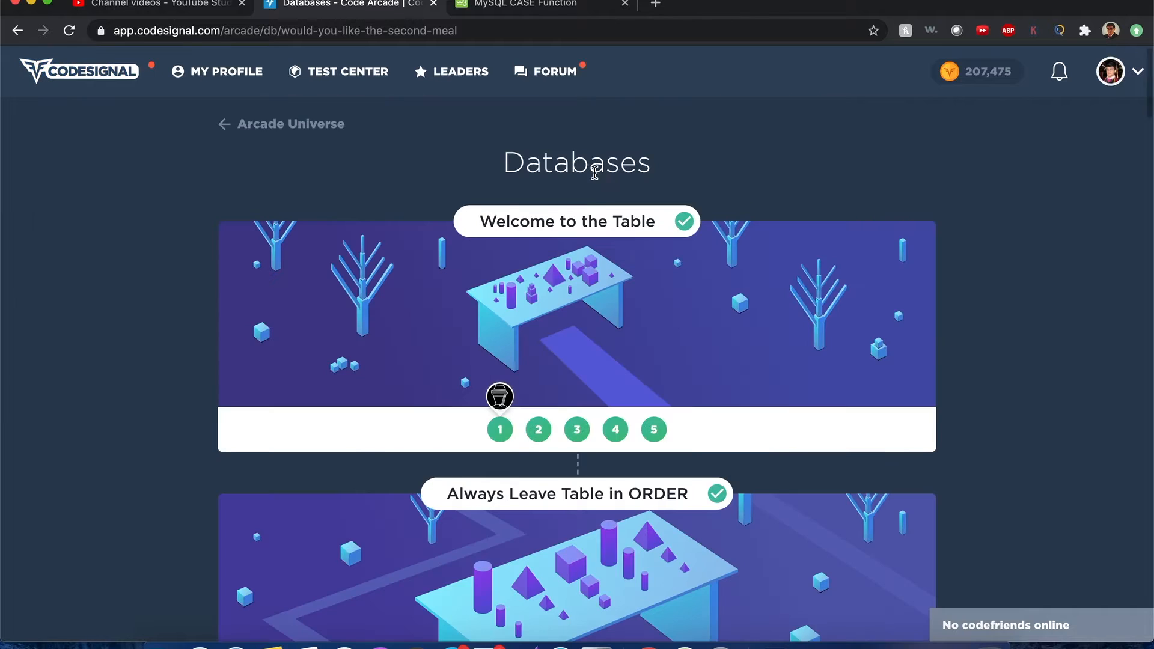
Open the expressionsVerification challenge, task 15, from the Databases arcade list.
scroll(down, 3)
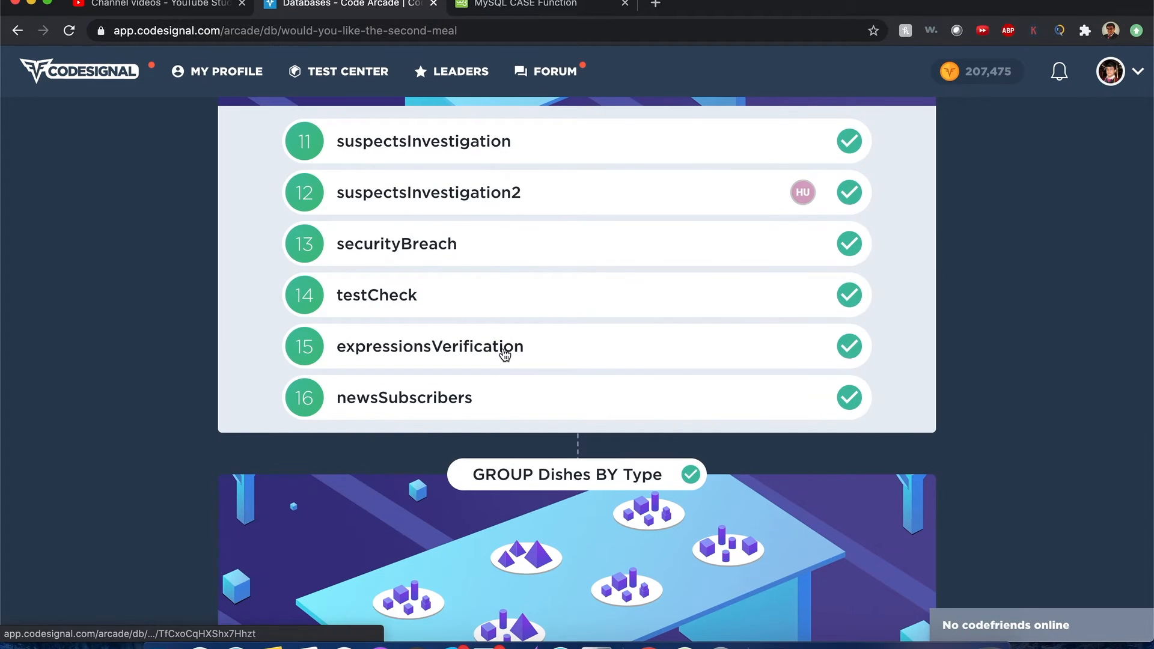
click(430, 346)
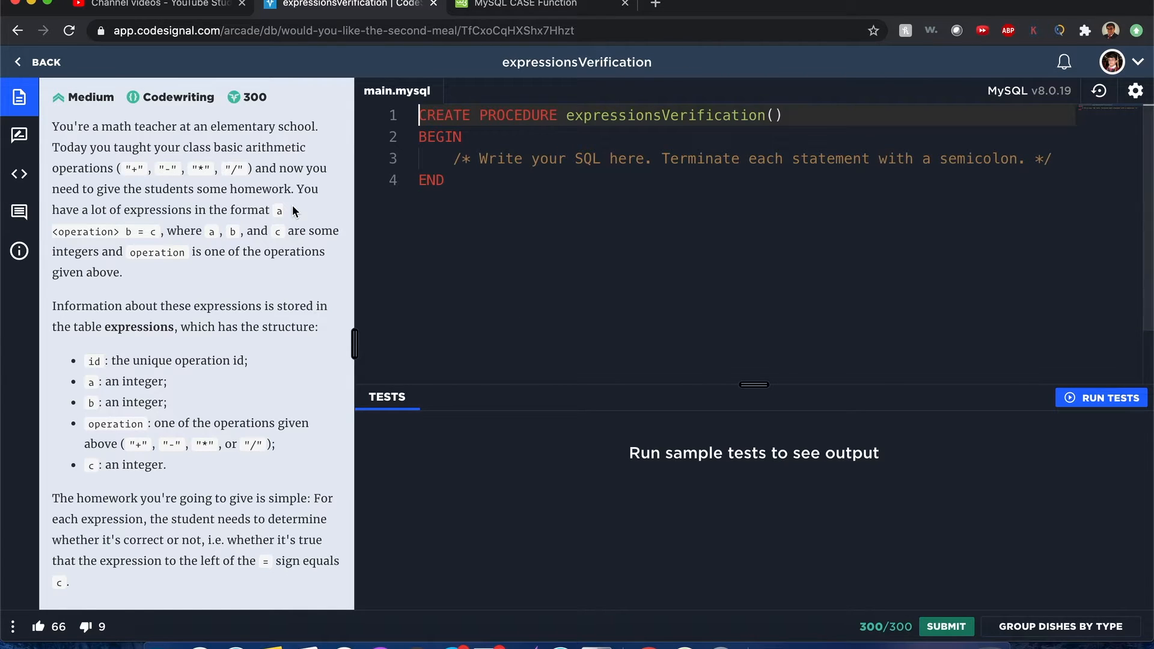
mouse_move(234, 141)
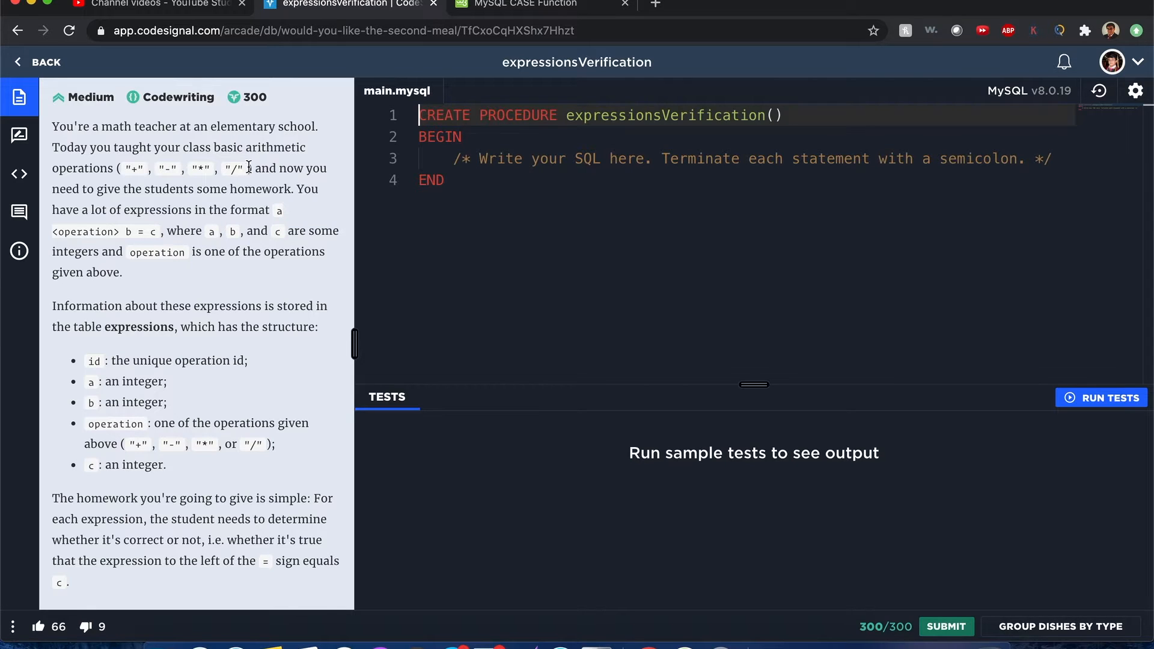
mouse_move(219, 181)
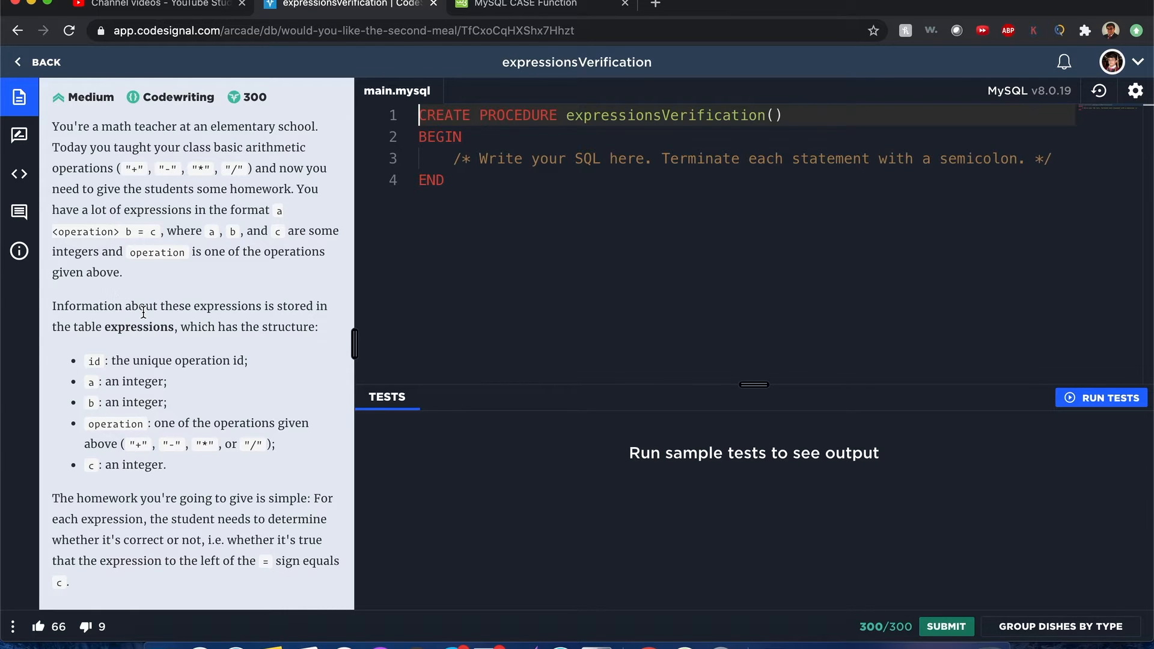
mouse_move(151, 409)
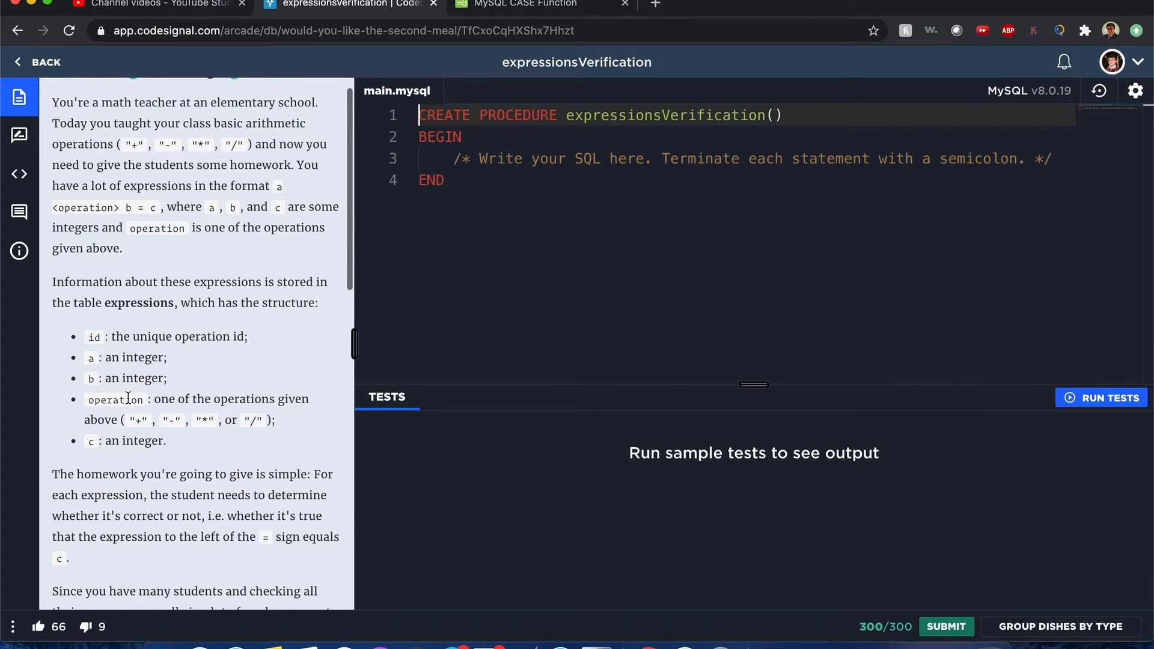
mouse_move(140, 470)
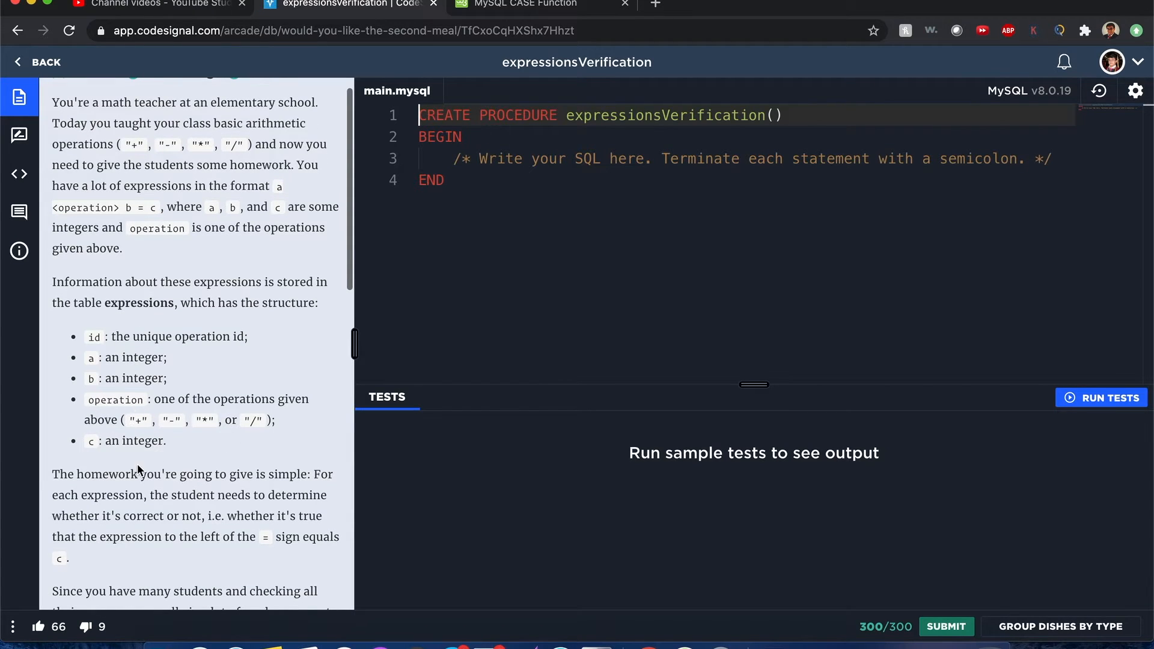
scroll(down, 3)
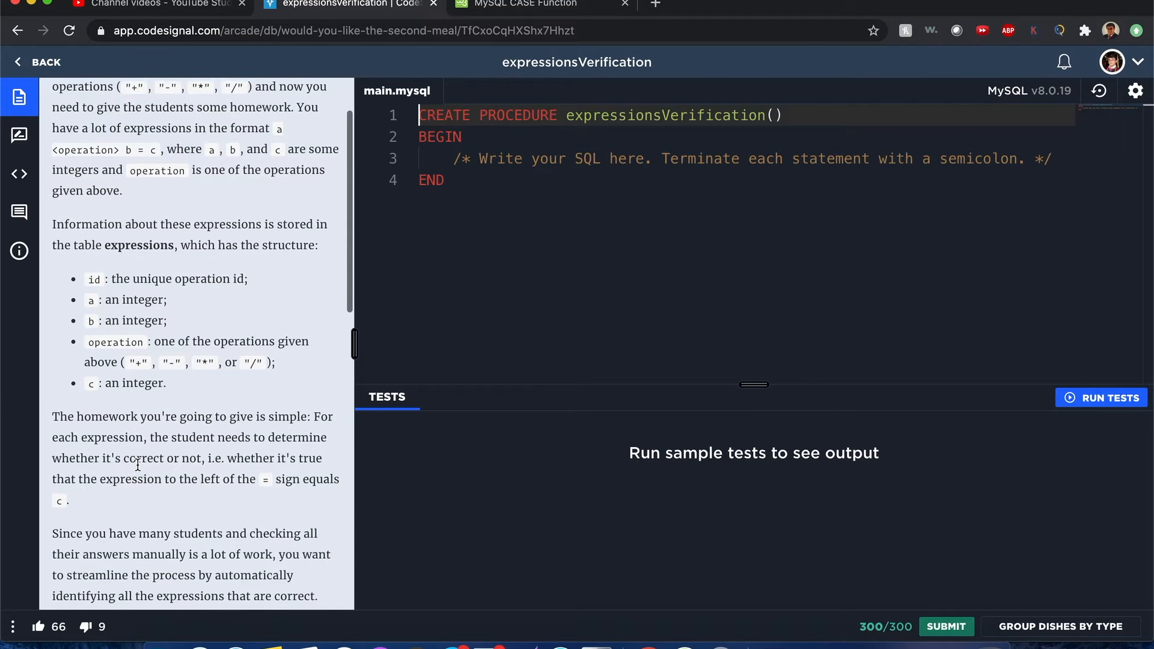
scroll(down, 3)
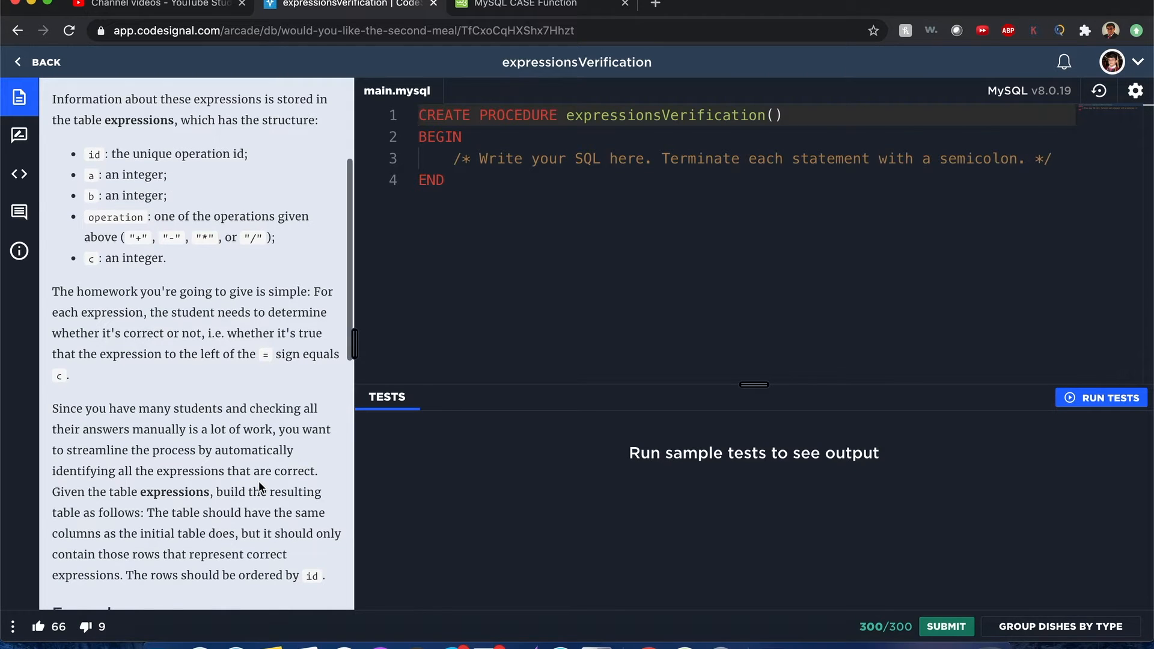
scroll(down, 3)
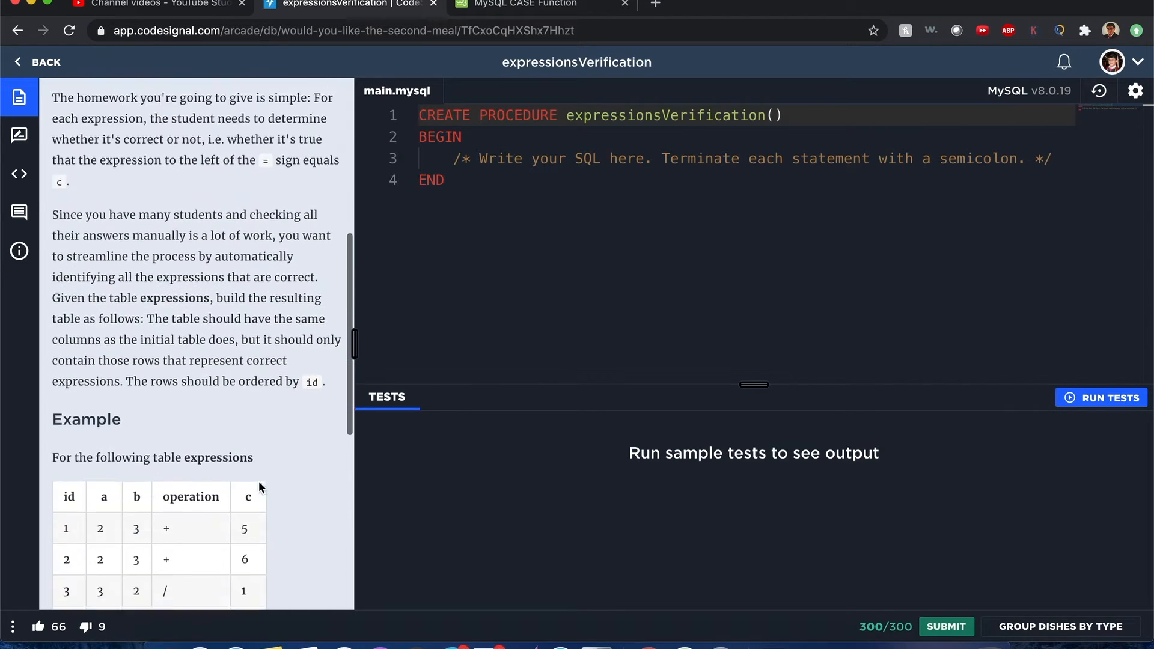
scroll(down, 3)
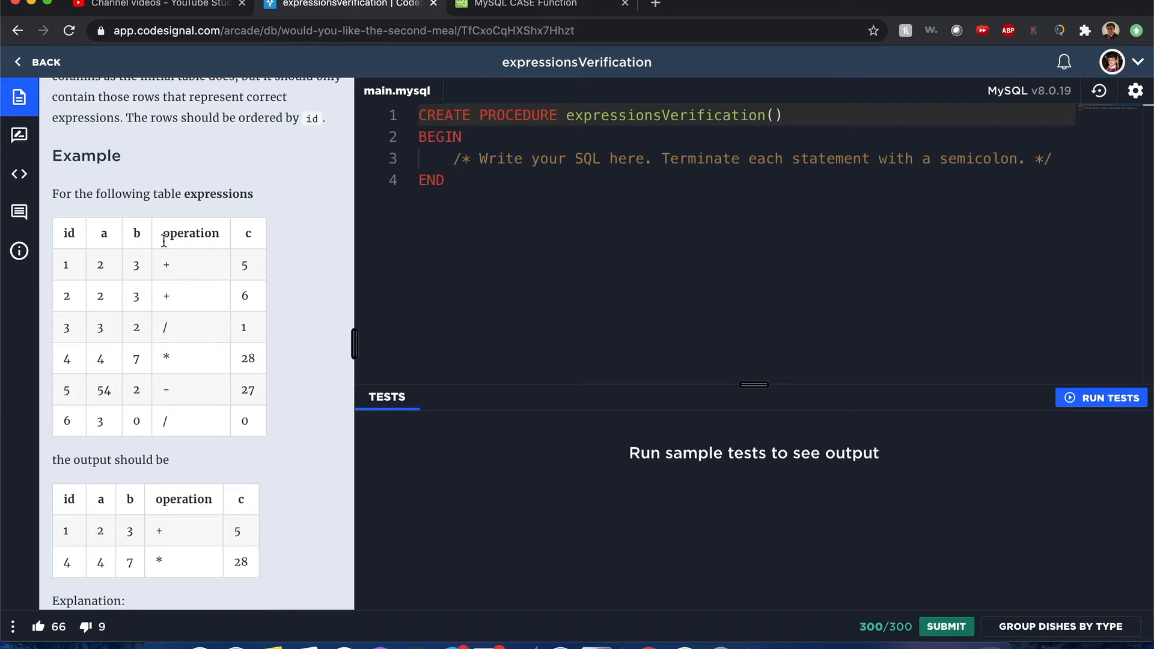
mouse_move(229, 347)
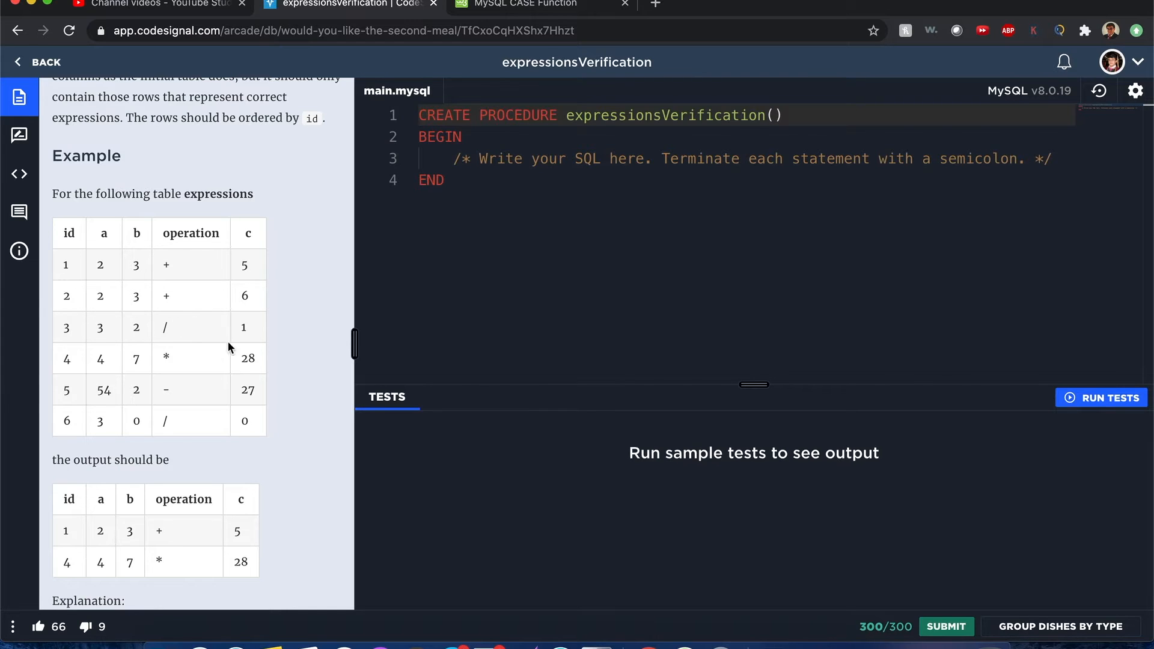
scroll(down, 3)
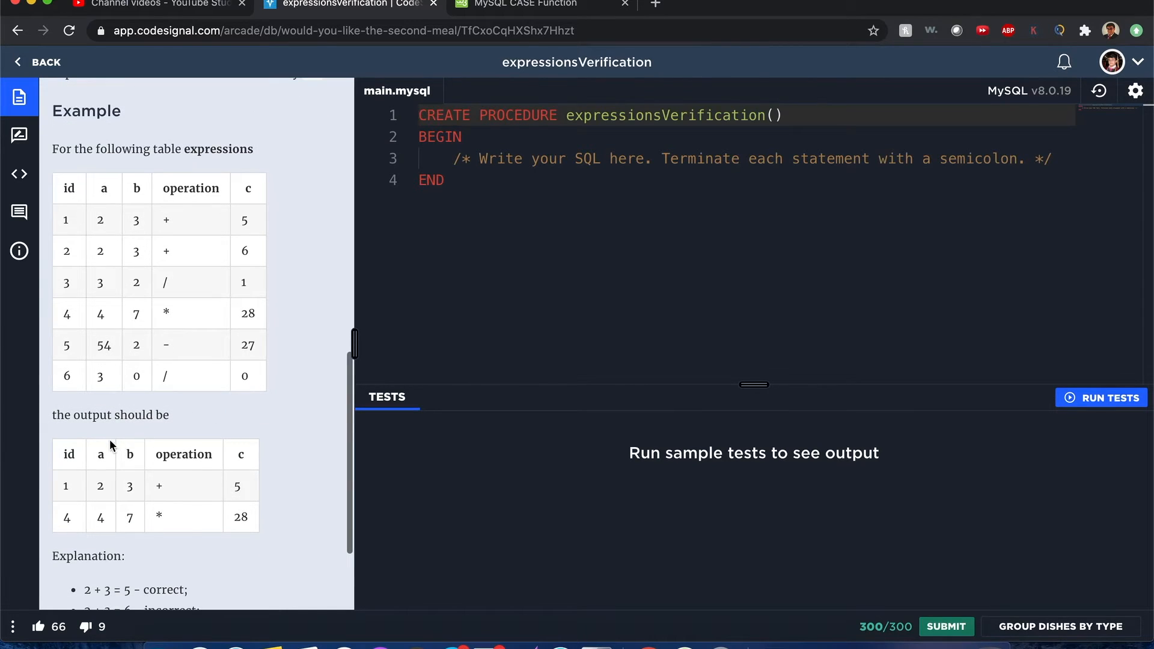
mouse_move(112, 482)
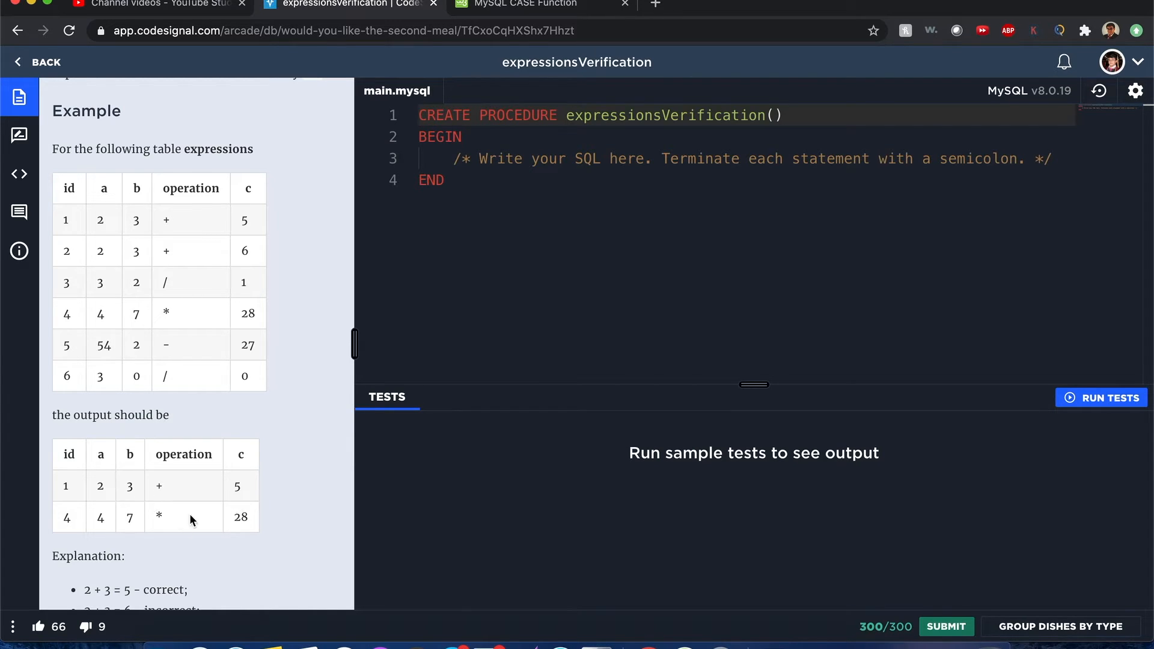
mouse_move(212, 538)
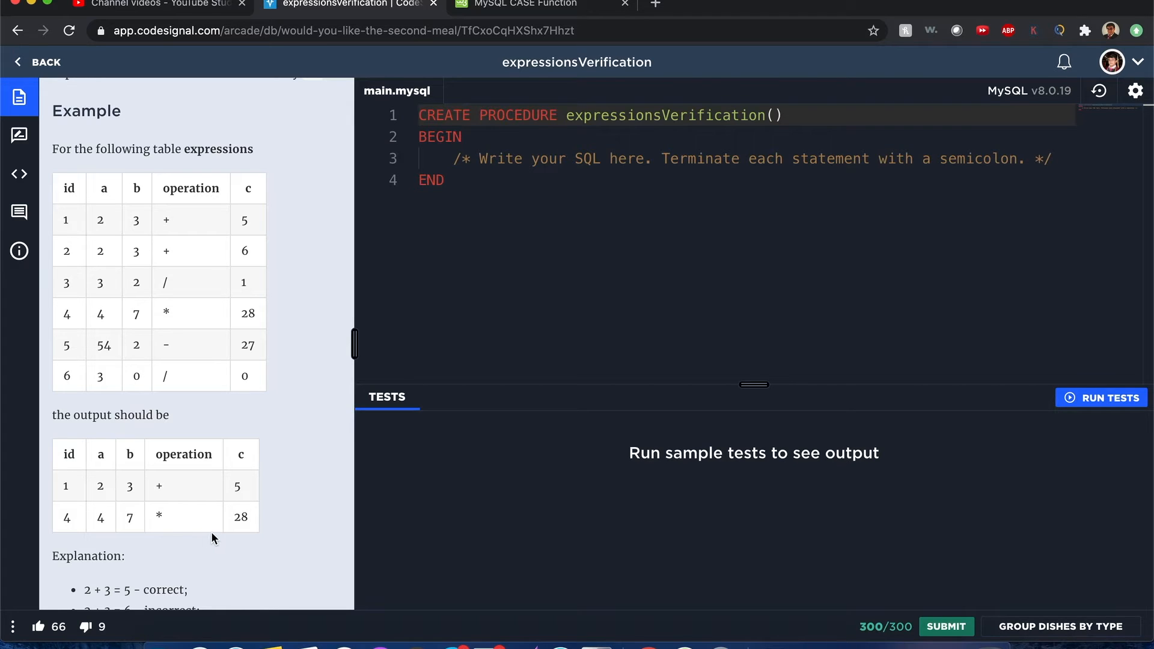
mouse_move(219, 506)
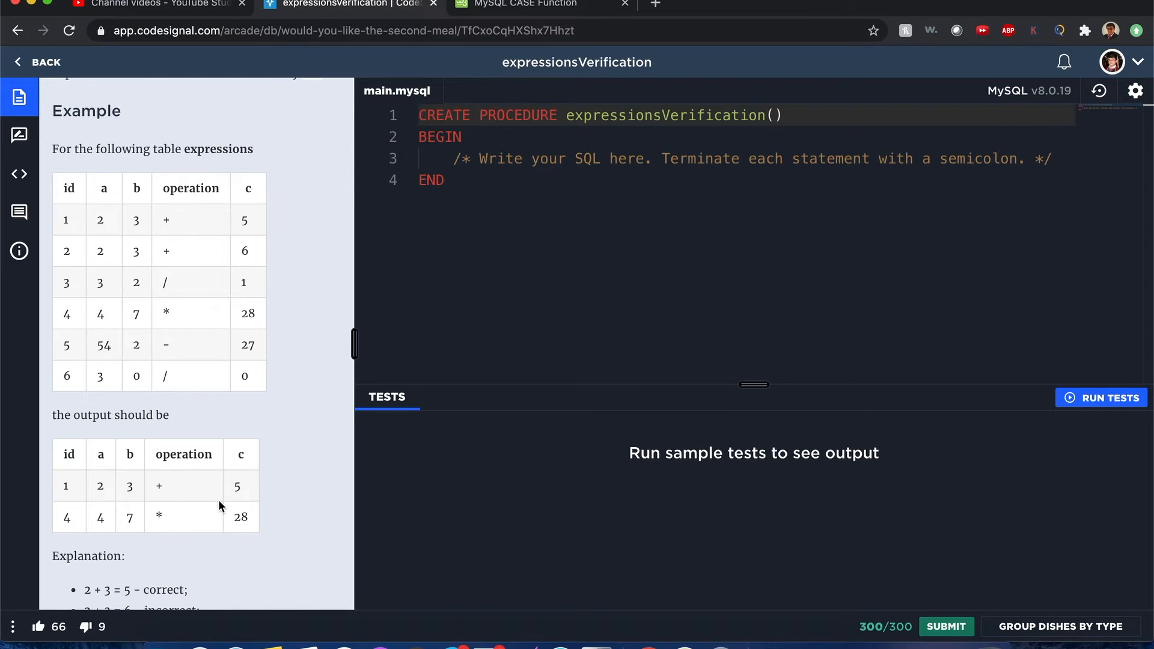
mouse_move(119, 490)
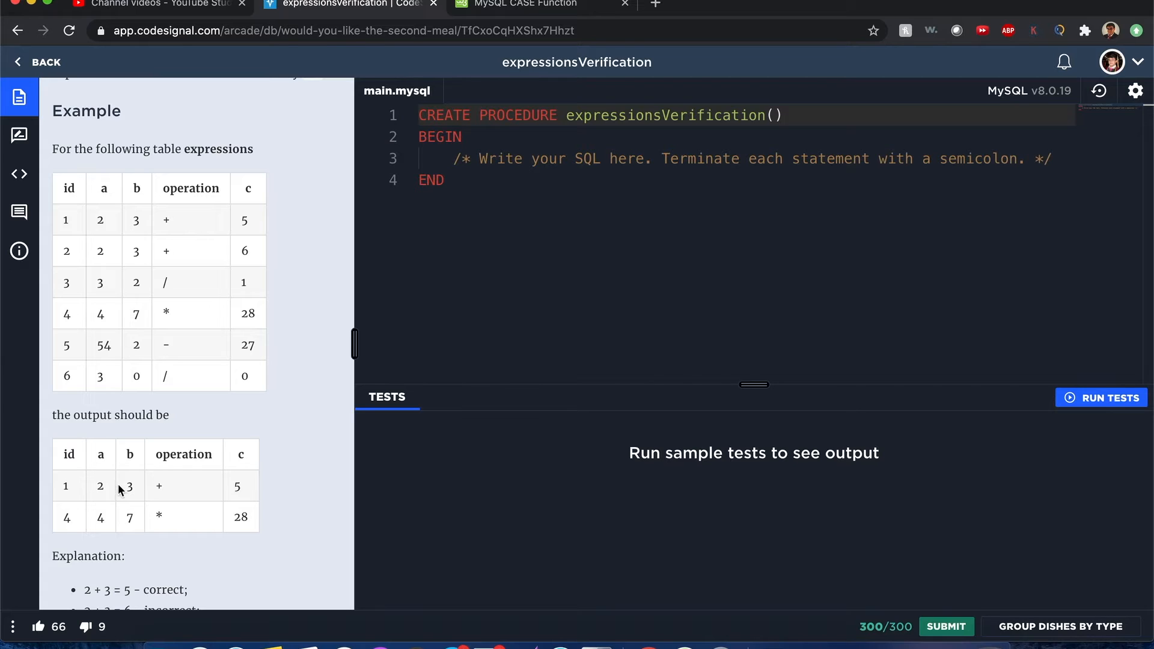
mouse_move(184, 495)
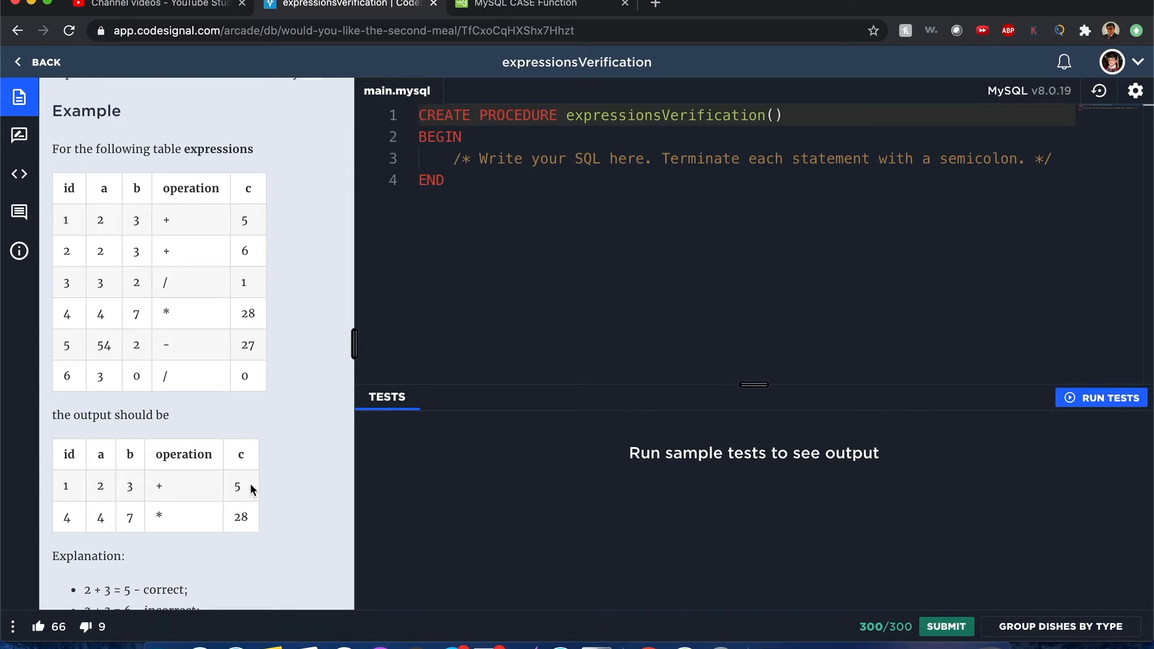
mouse_move(211, 492)
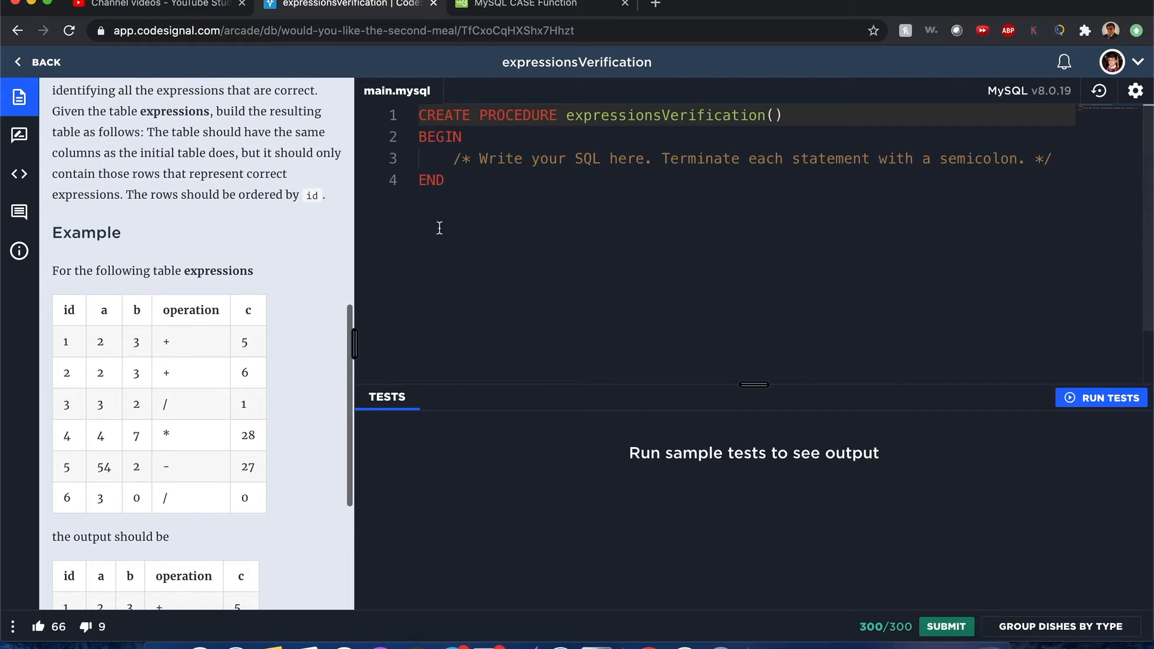
Write SELECT * FROM expressions as the start of the procedure body's query.
key(enter)
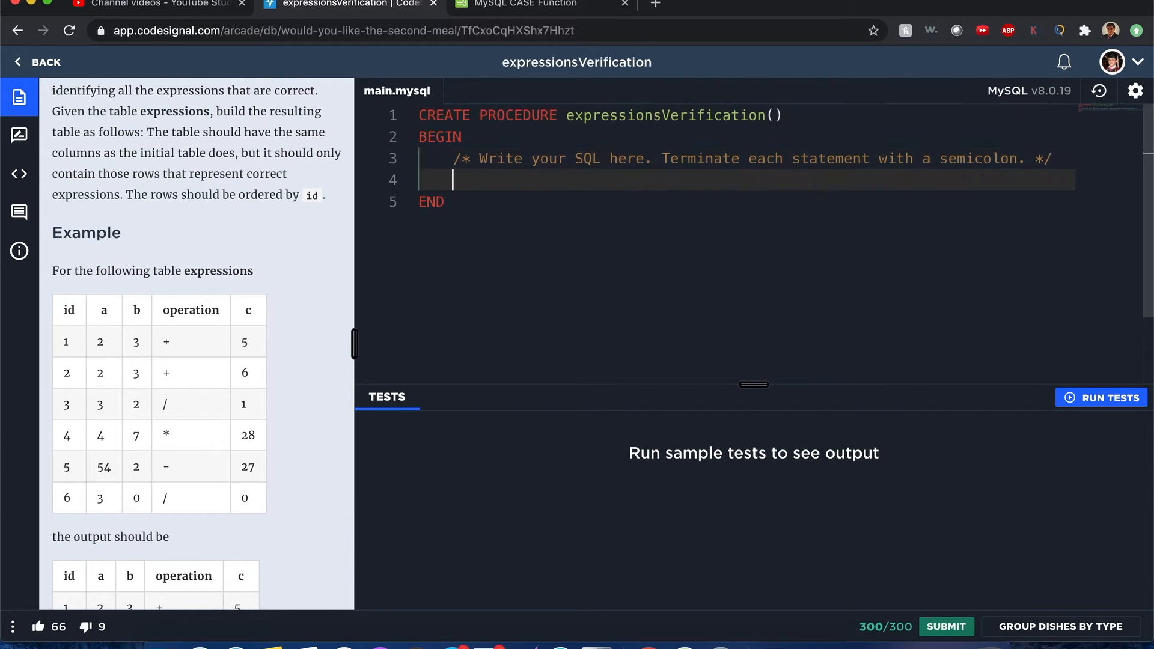
text(SELECT)
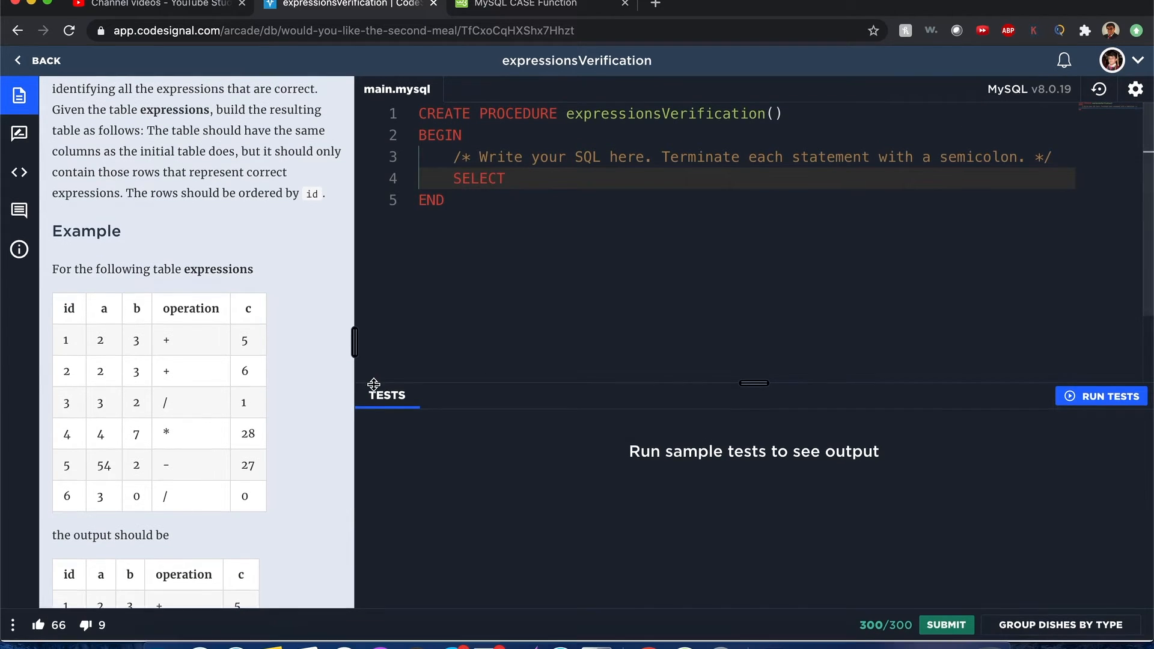
scroll(down, 3)
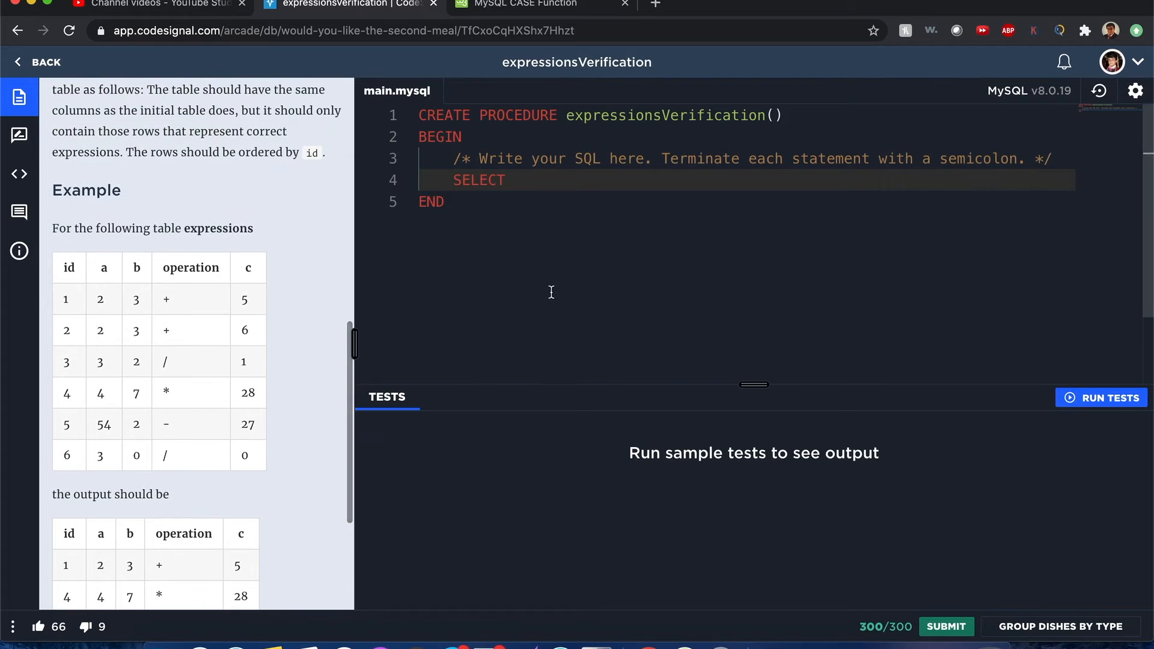
text(* FROM)
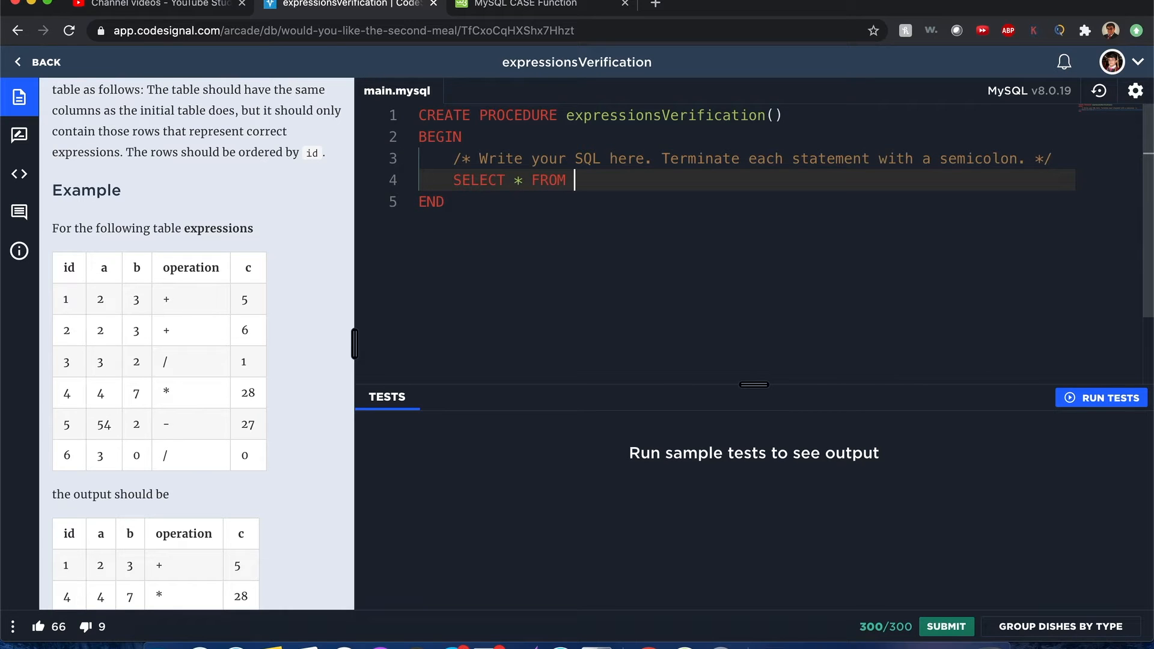
text(expressions)
text(WHERE)
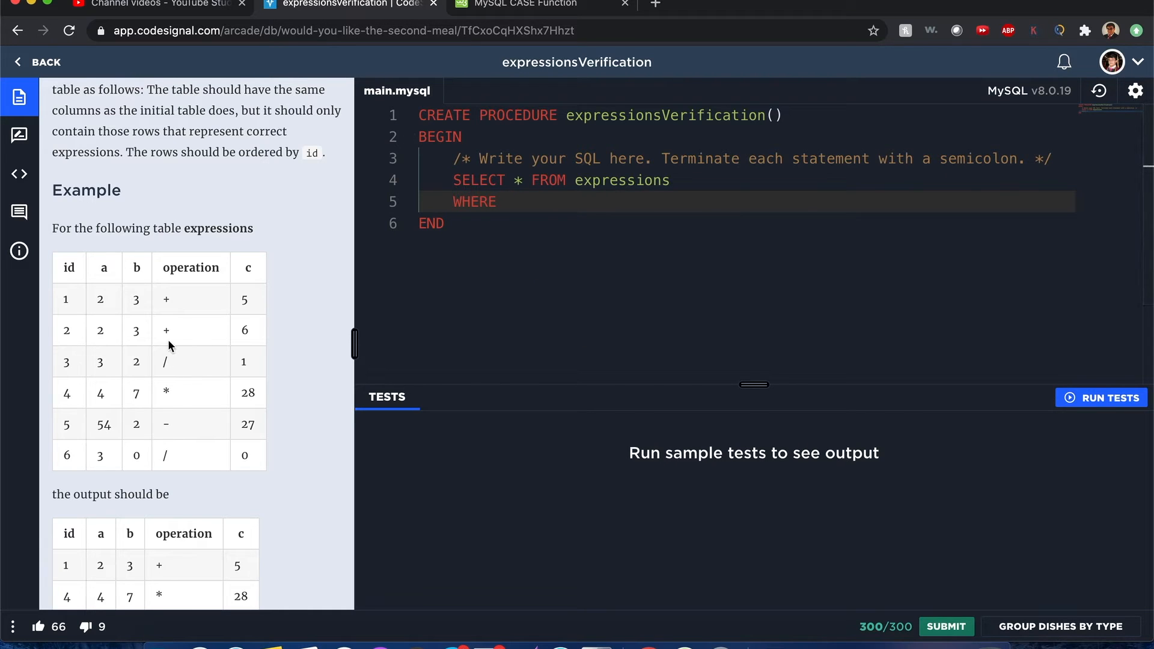
mouse_move(182, 309)
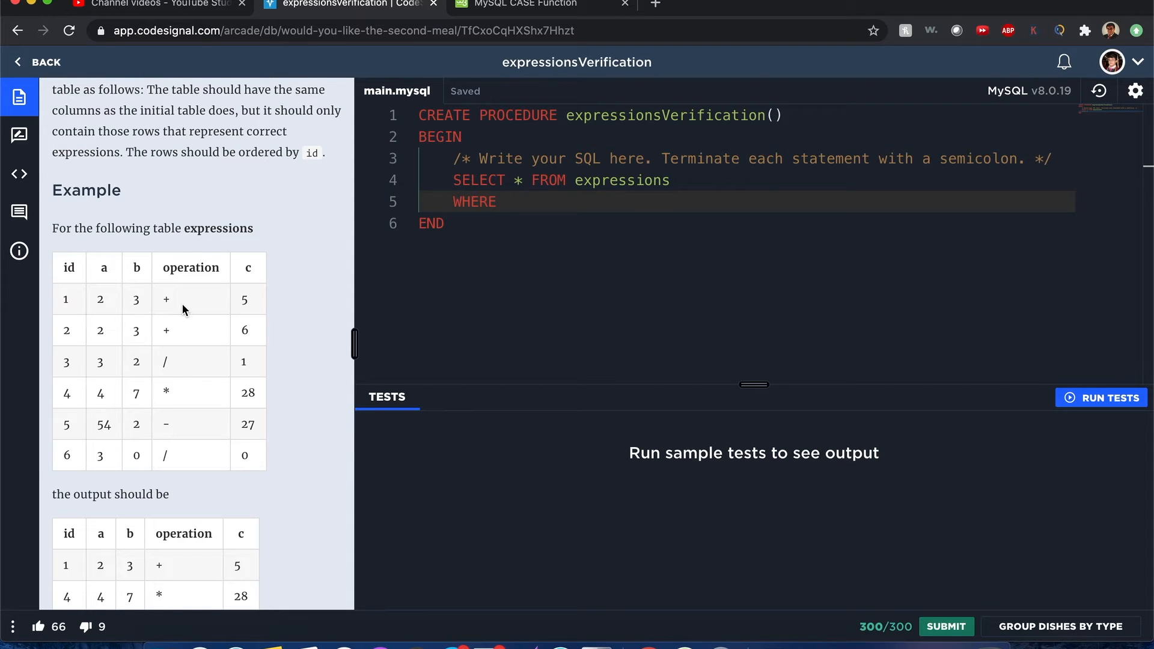
mouse_move(187, 264)
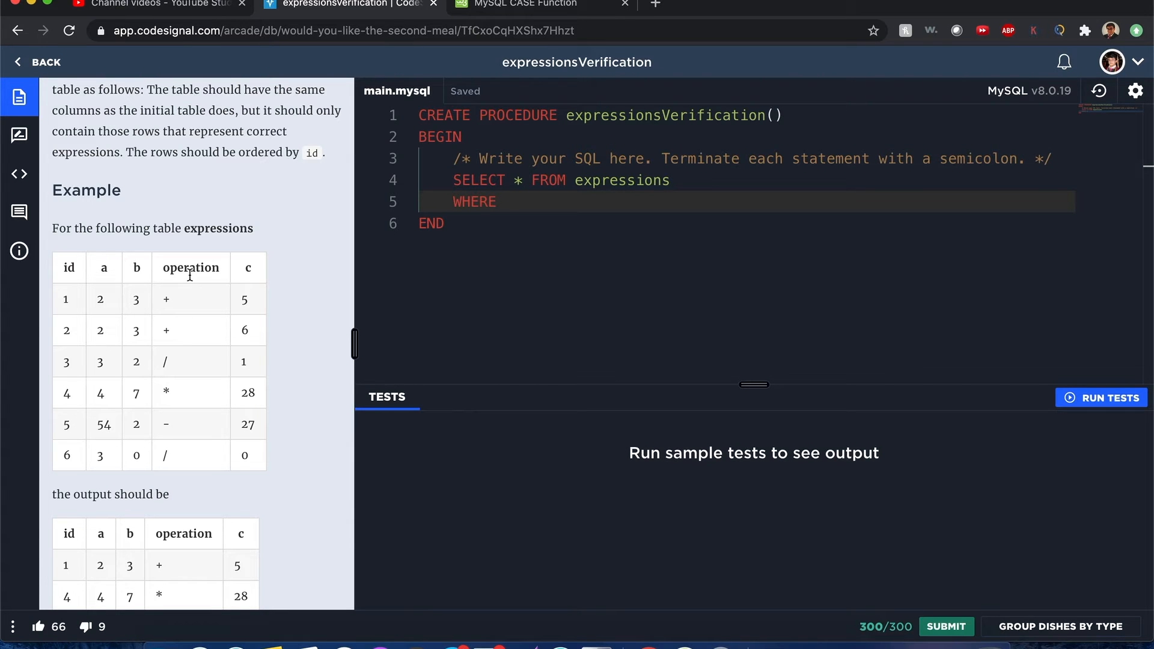
Add an empty CASE ... END block to the WHERE clause.
text(CASE)
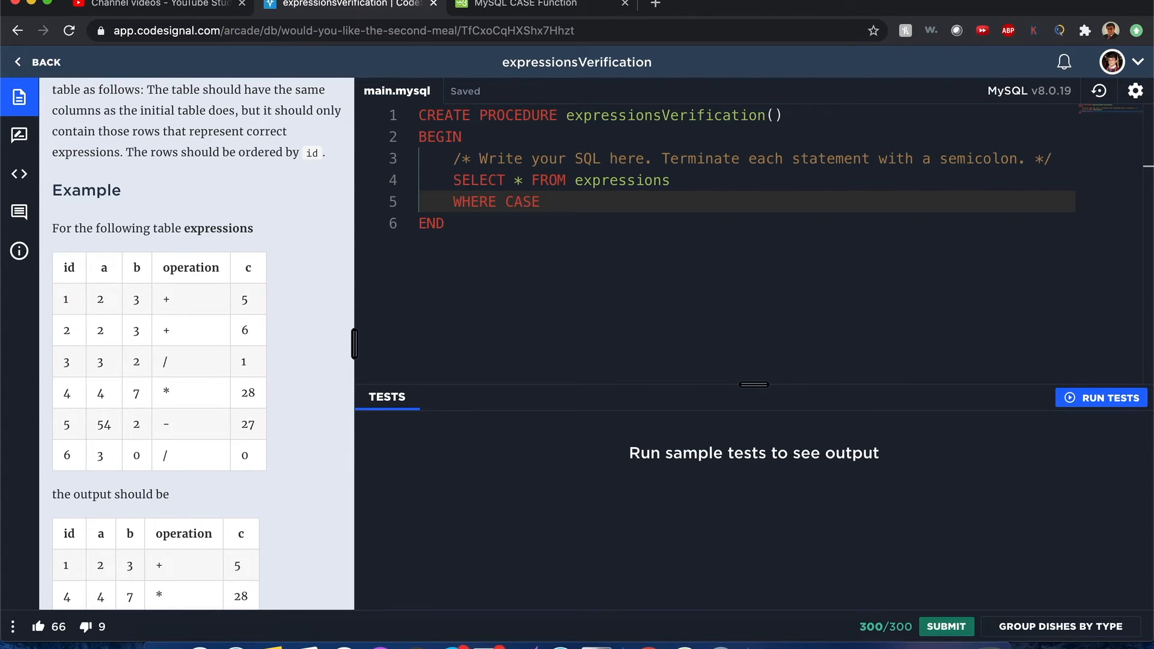
click(606, 201)
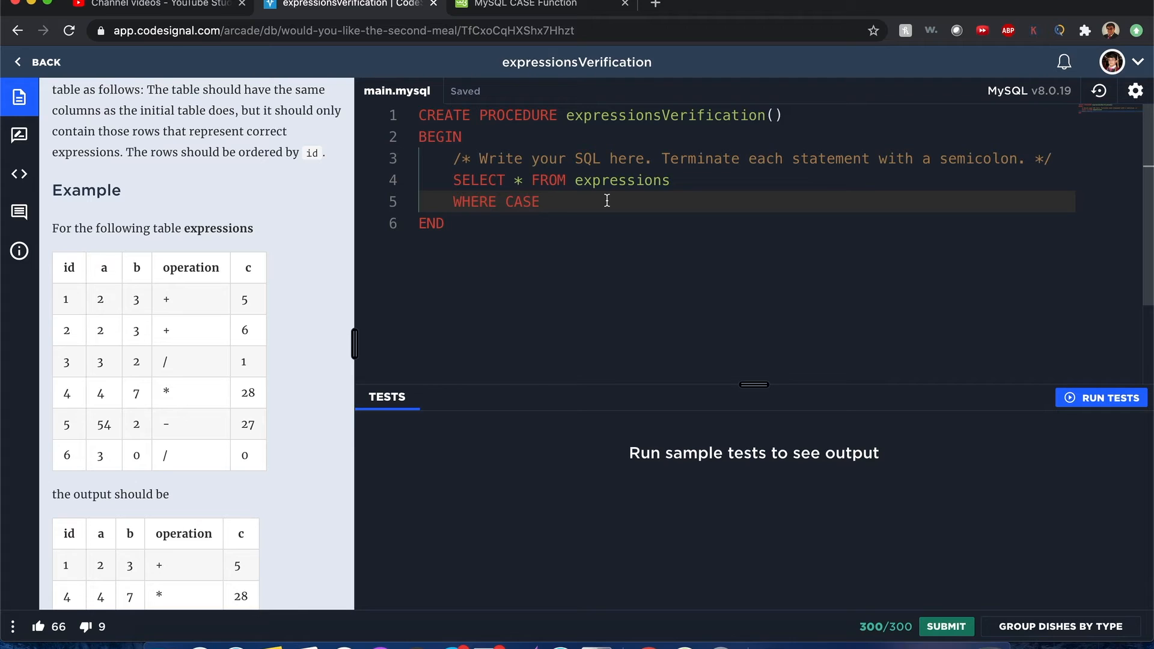
text(END)
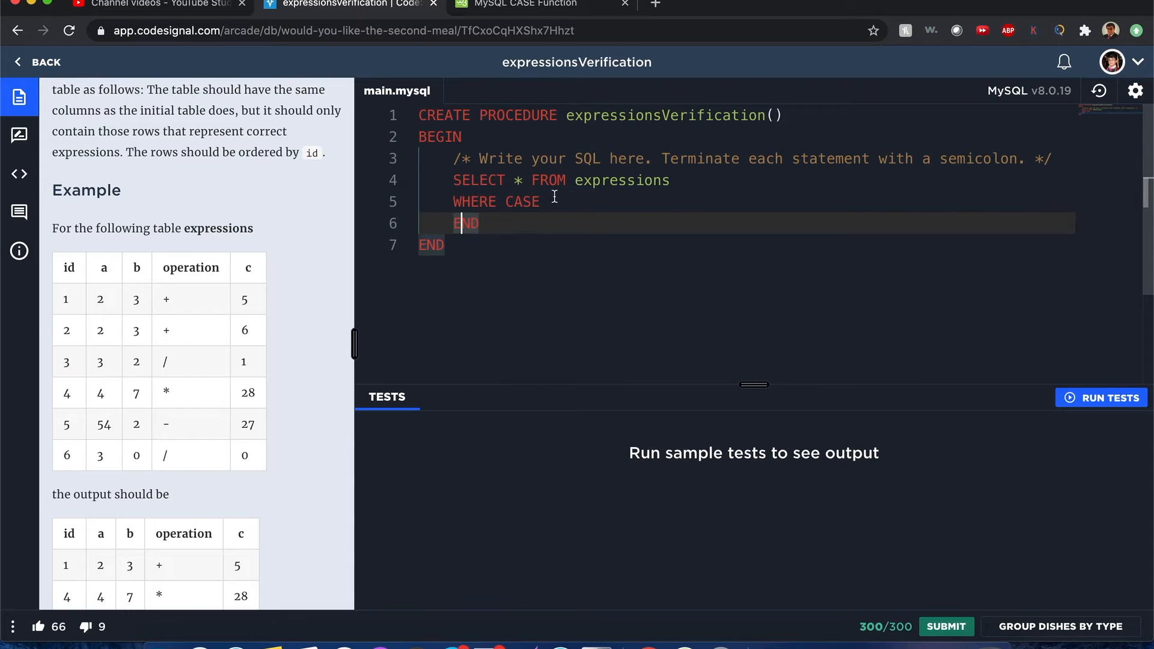
key(enter)
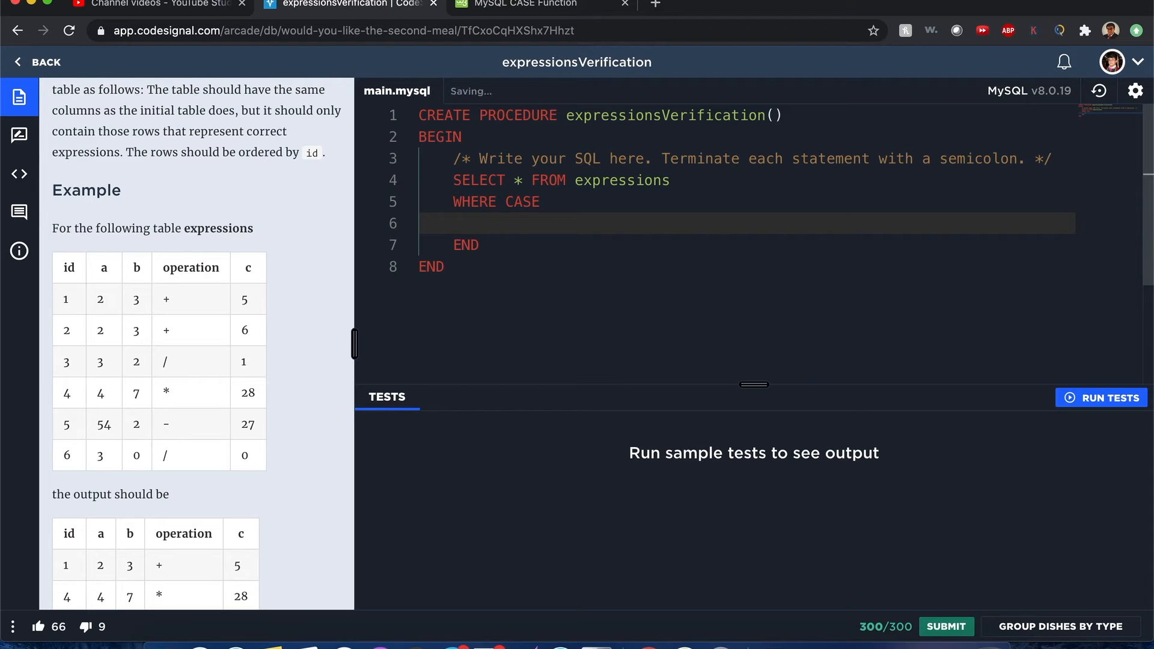
Add the branch WHEN operation = "+" THEN a + b.
text(WHEN)
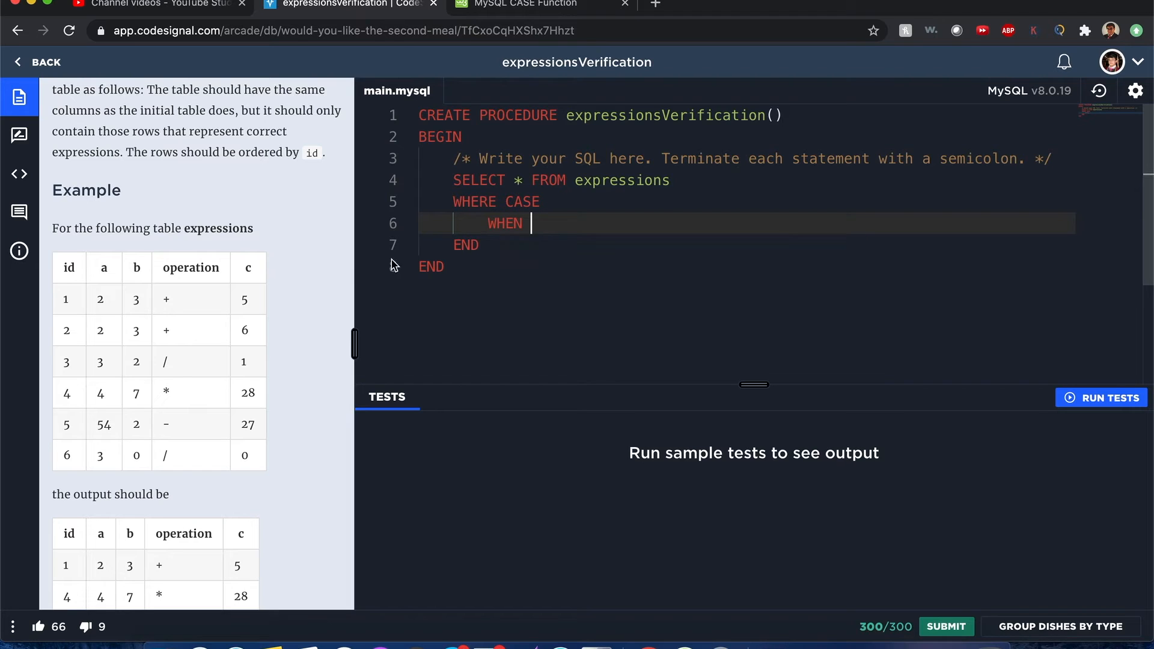
text(operation)
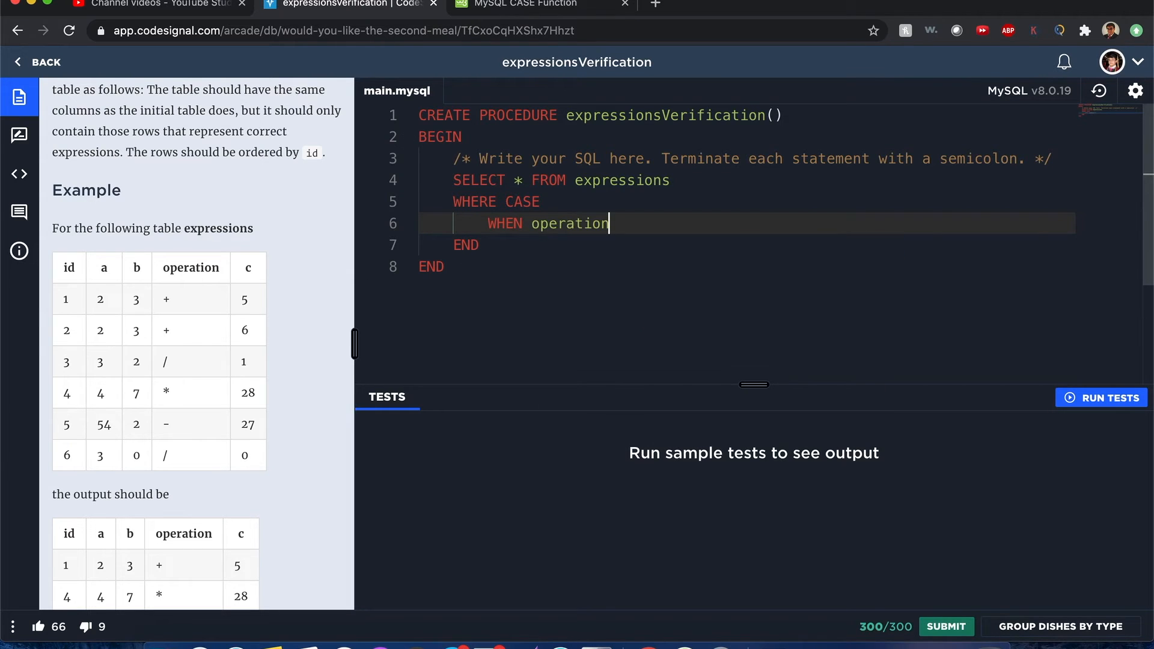
text(= "+")
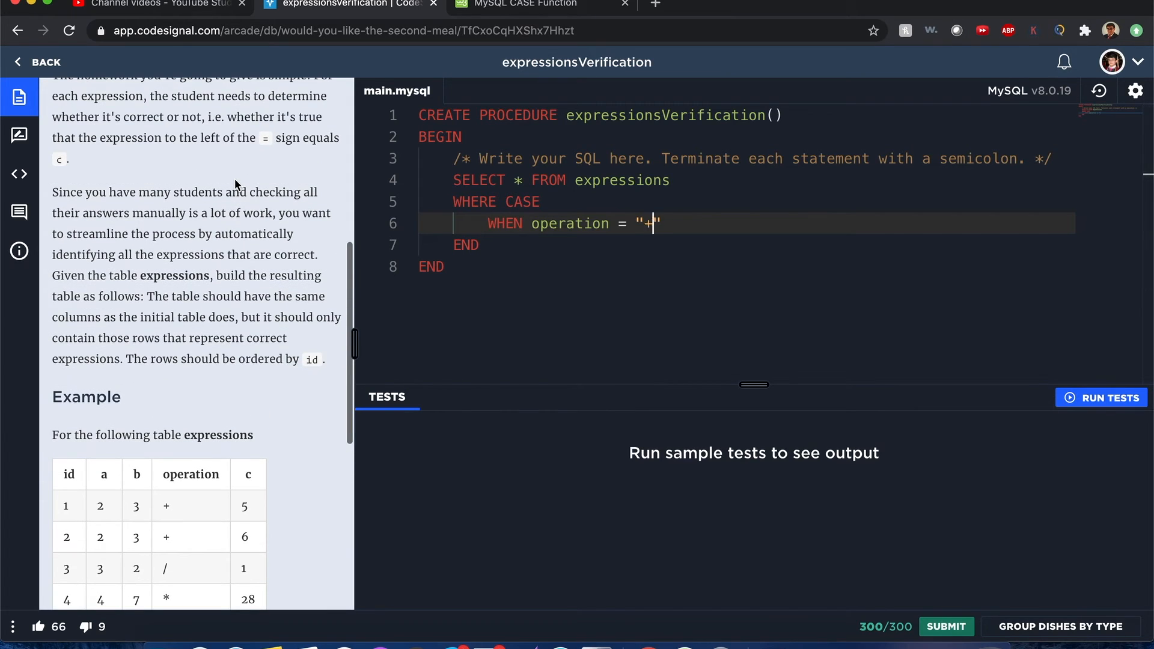
text(THEN)
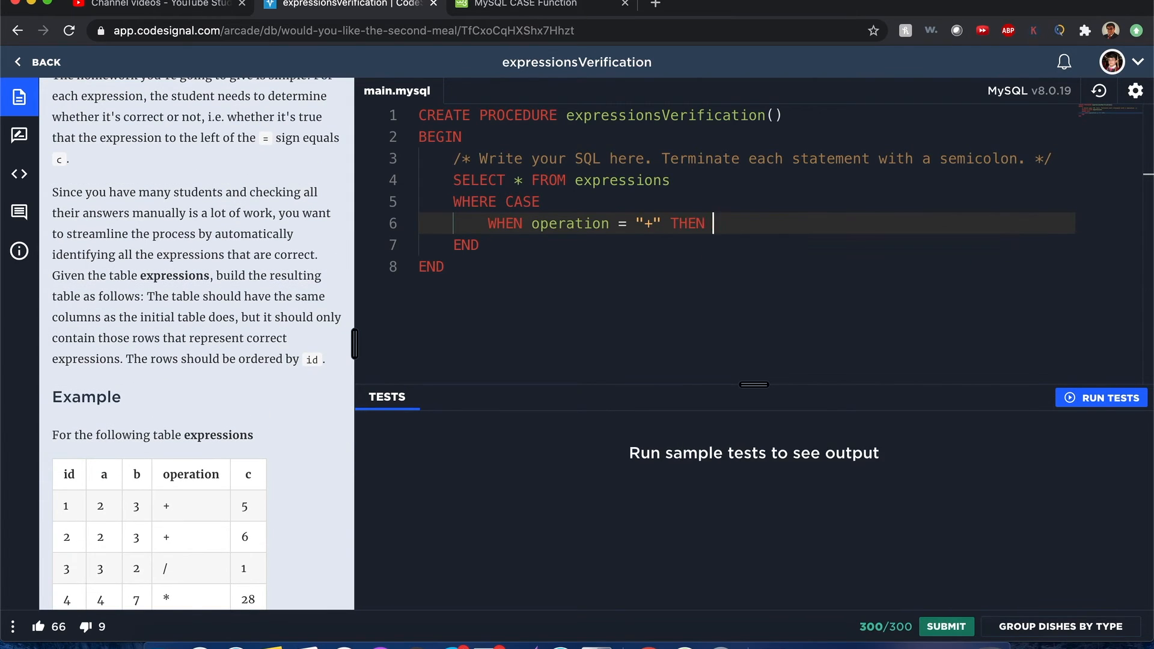
text(a)
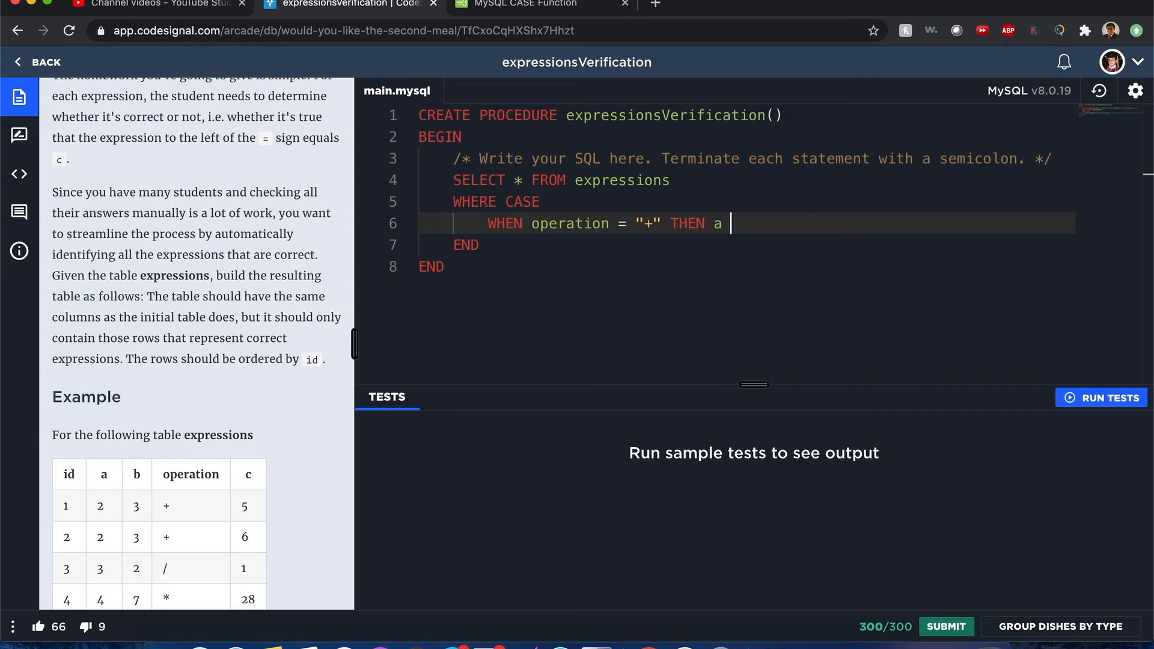
text(+ b)
text(WHEN)
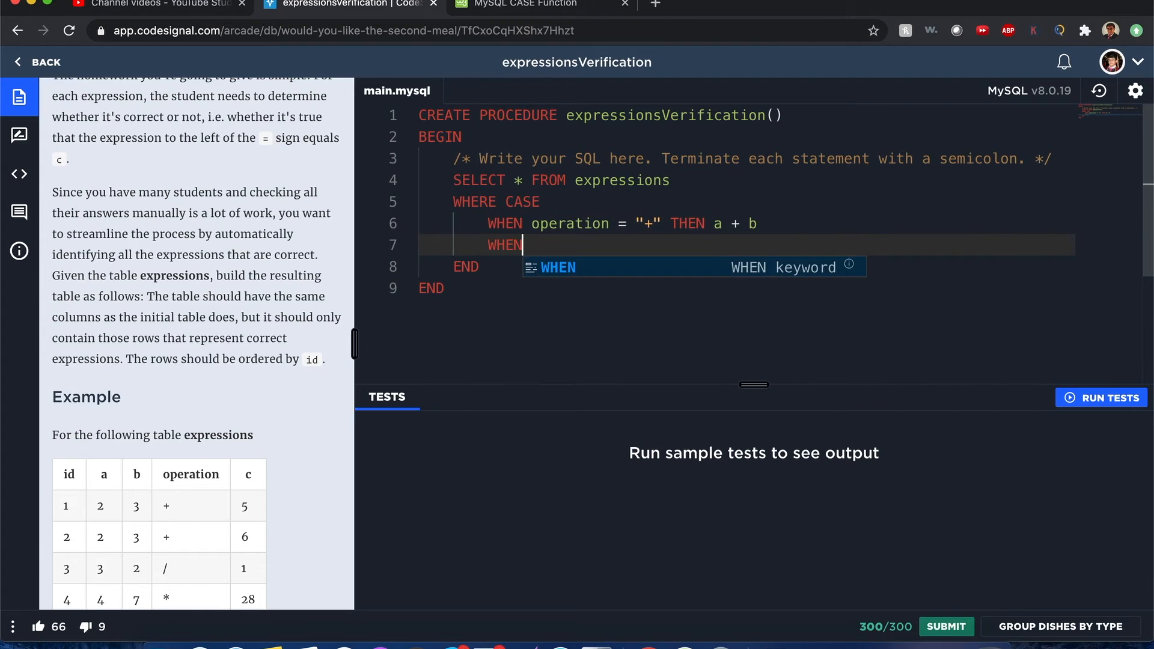
Add branches for "-" returning a - b and "*" returning a * b.
text(operation = "")
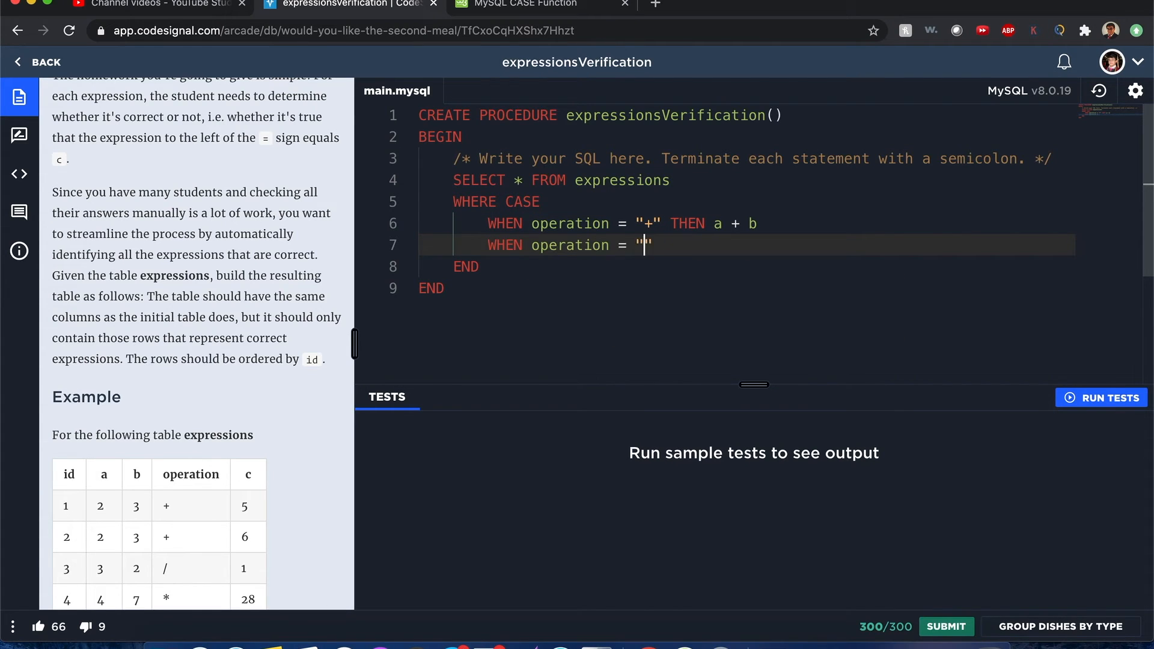
text(-" THEN a - b)
text(WHEN operat)
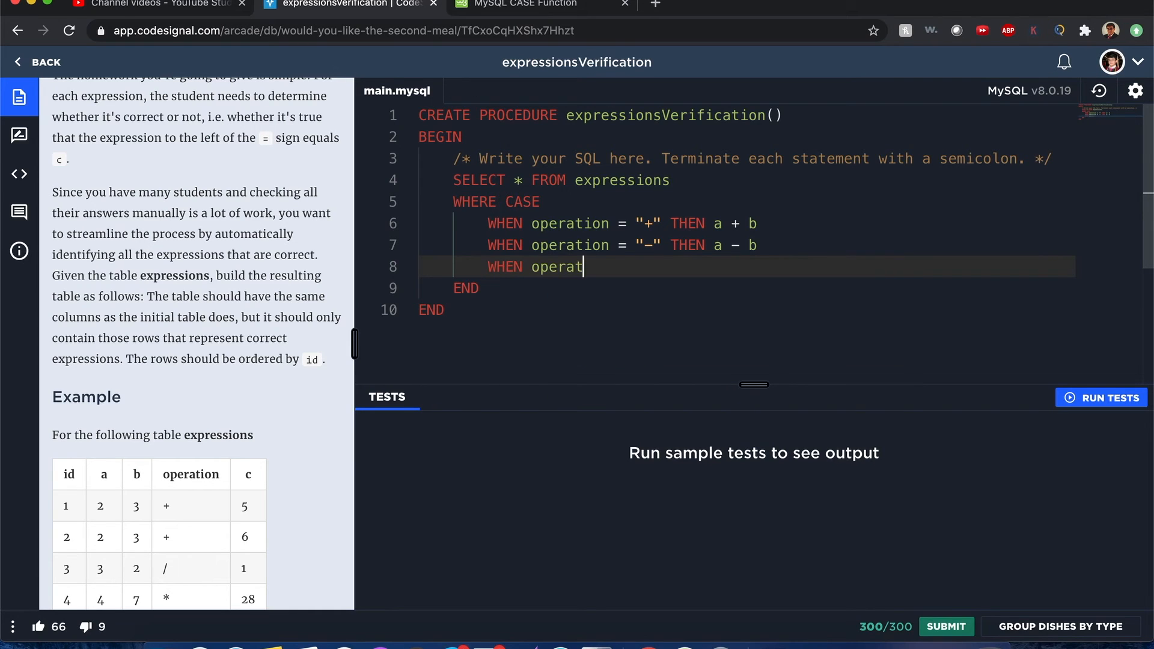
text(ion = "*" THEN)
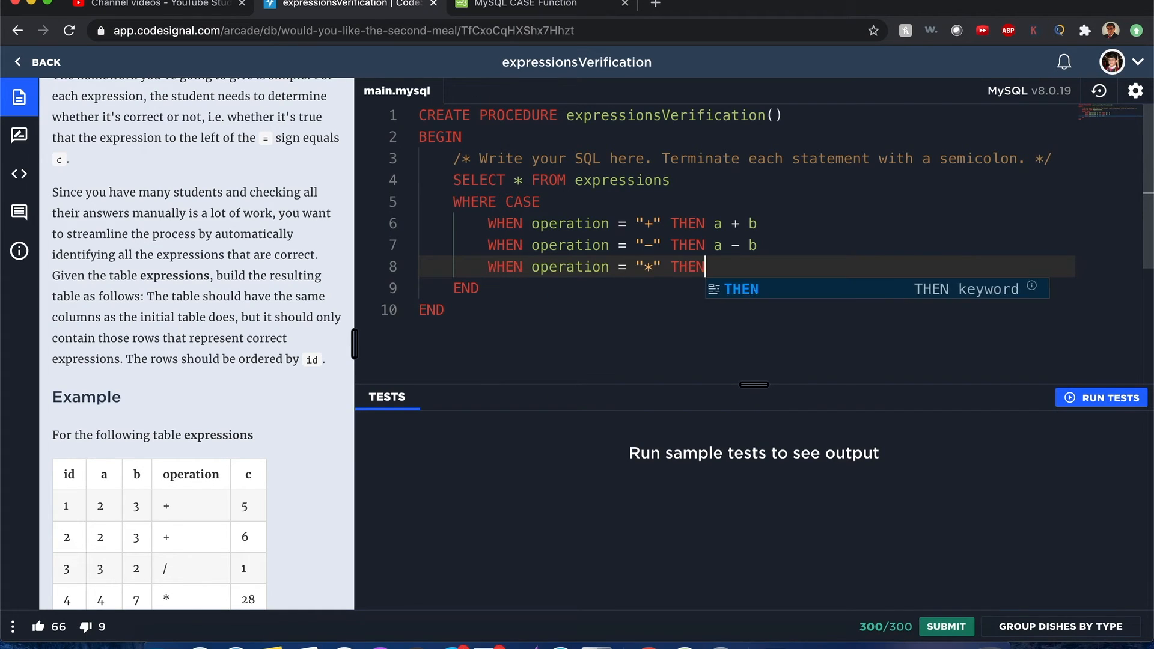
text(a)
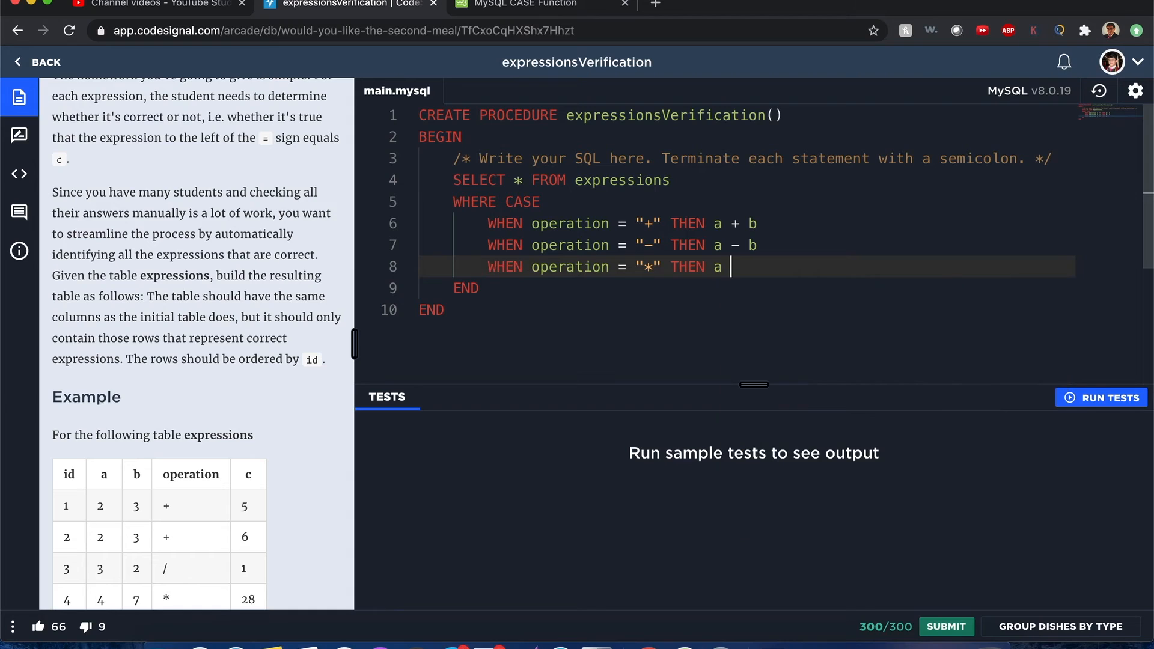
text(* b)
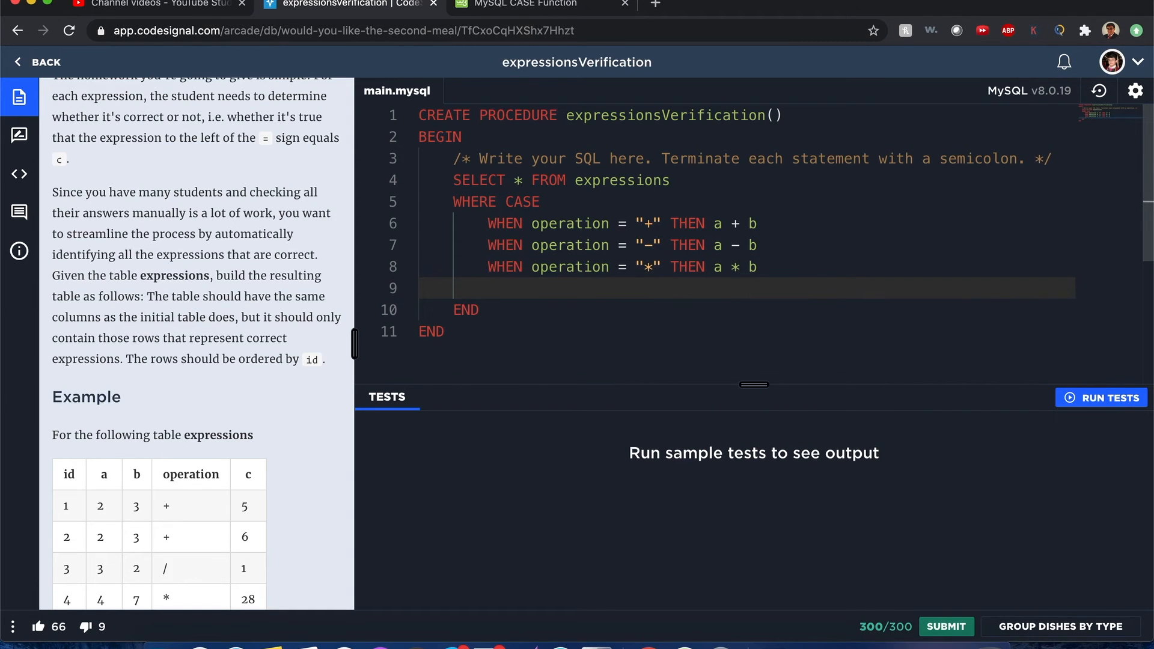
text(HW)
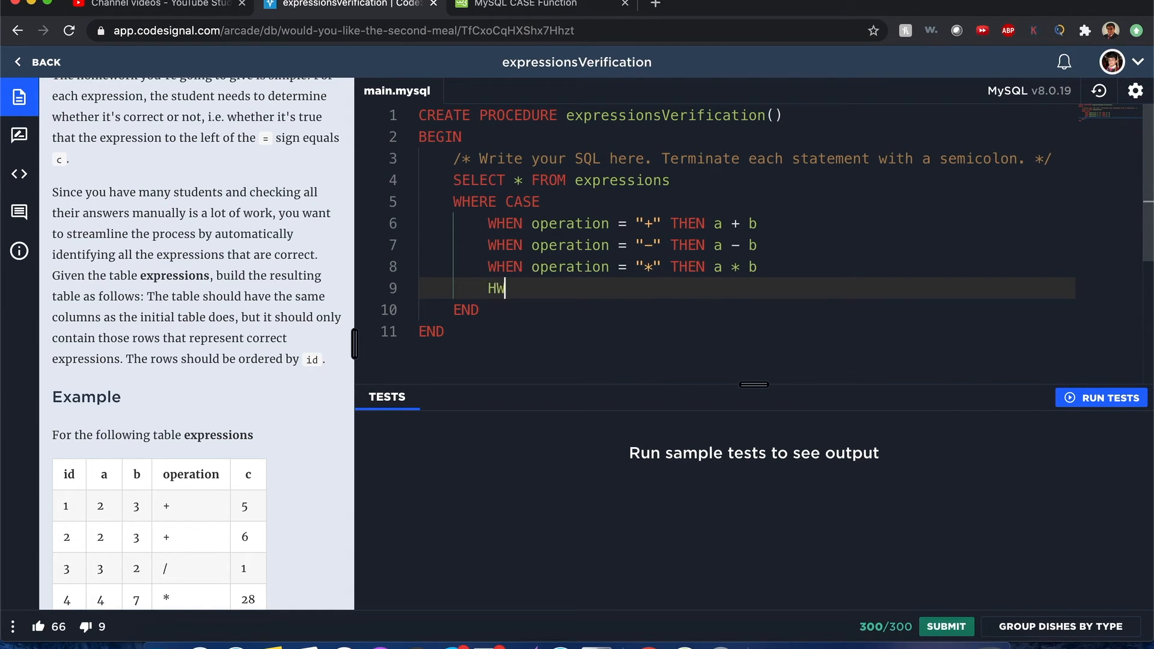
Close the CASE with ELSE a / b before END.
text(ELSE)
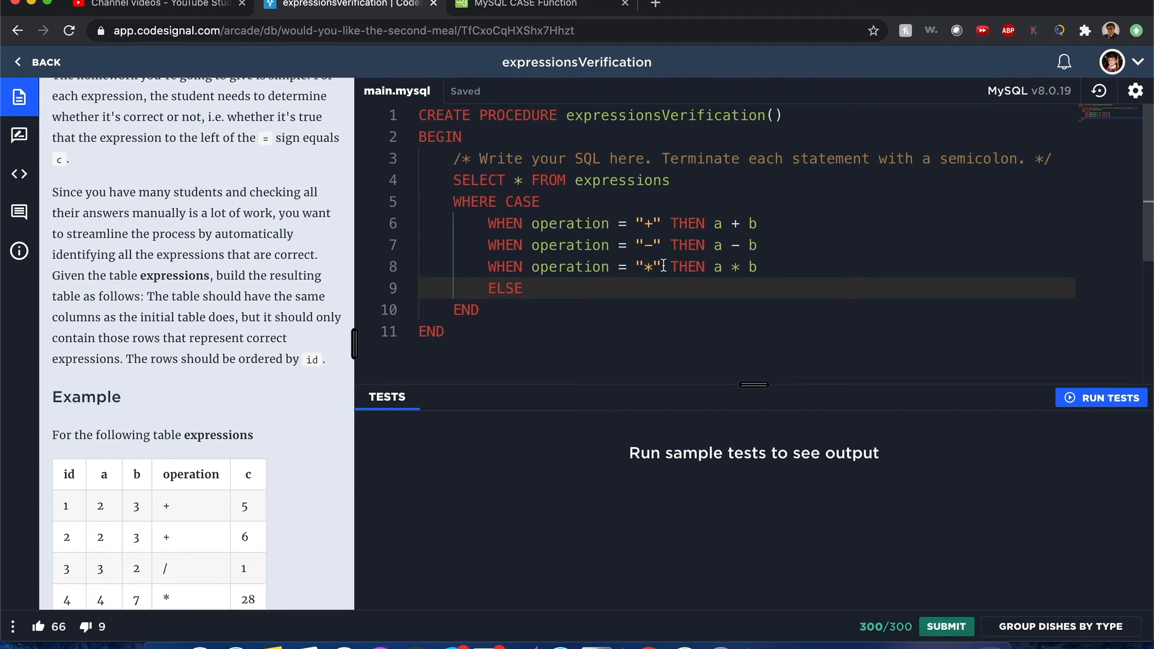
mouse_move(637, 285)
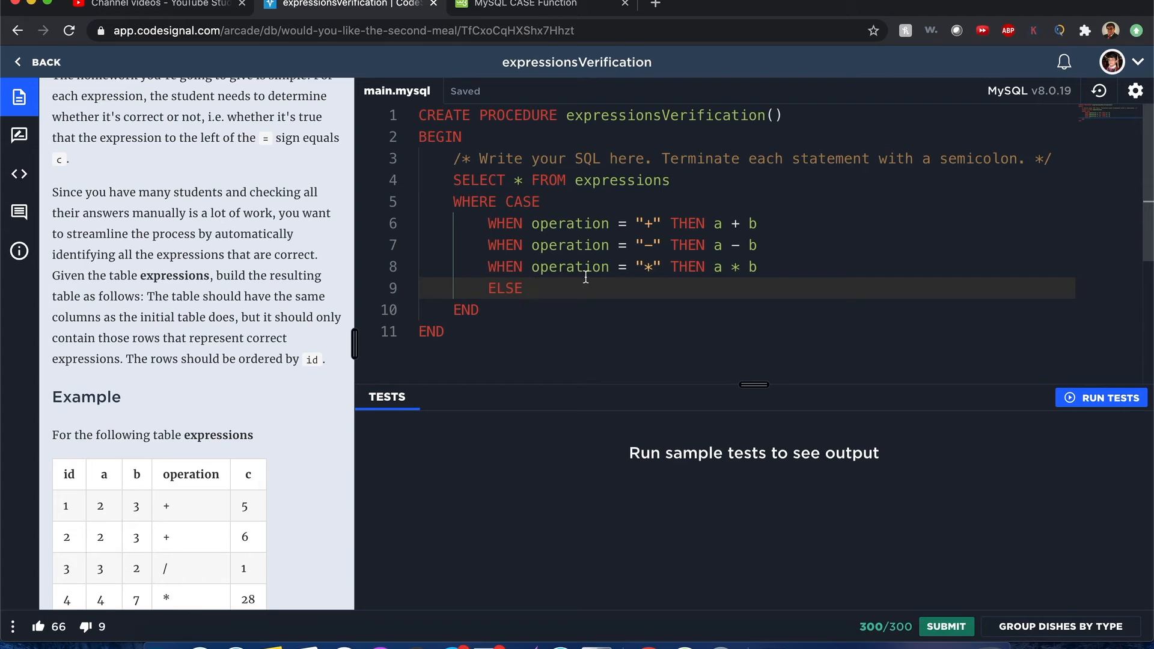
mouse_move(625, 286)
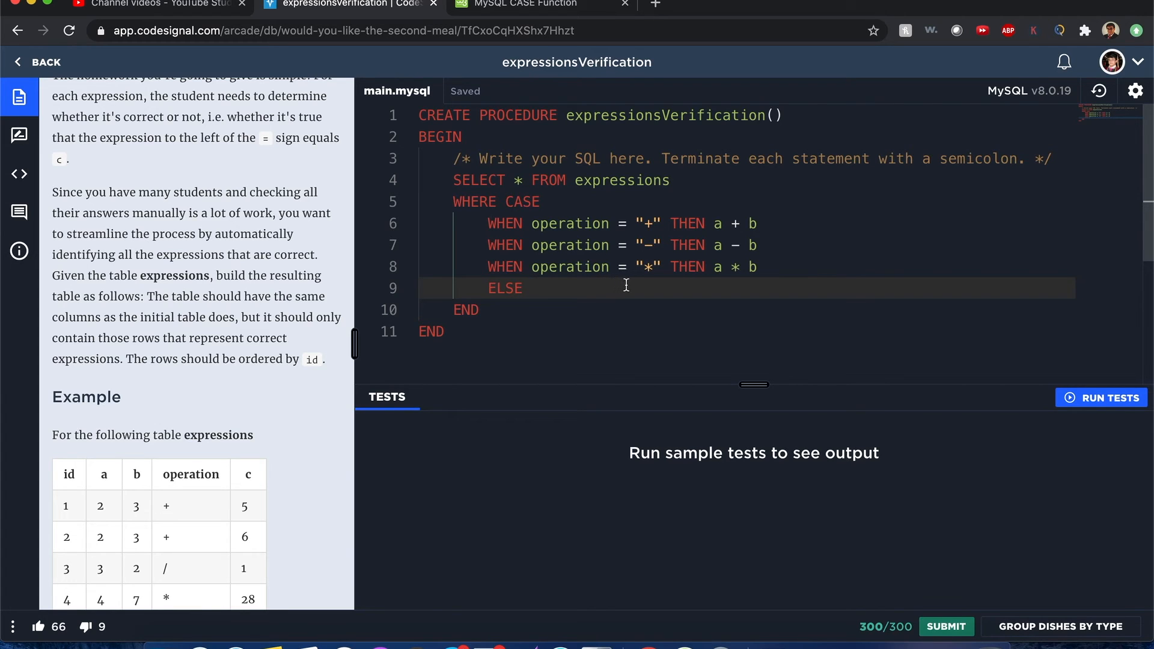
text(a / b)
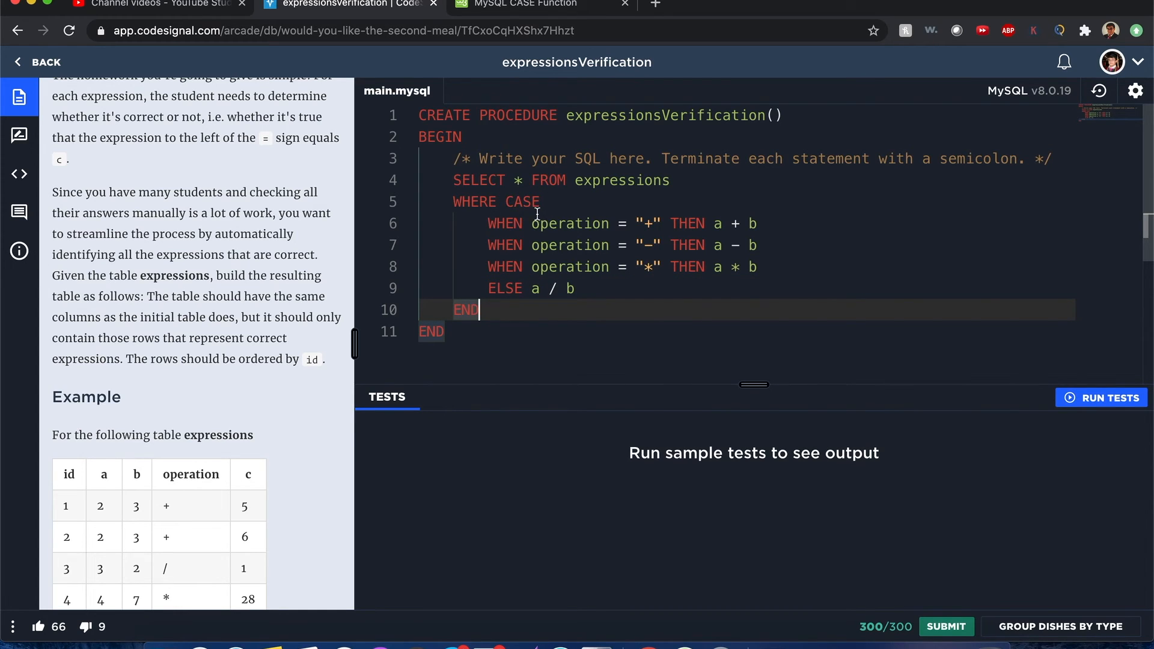
mouse_move(626, 258)
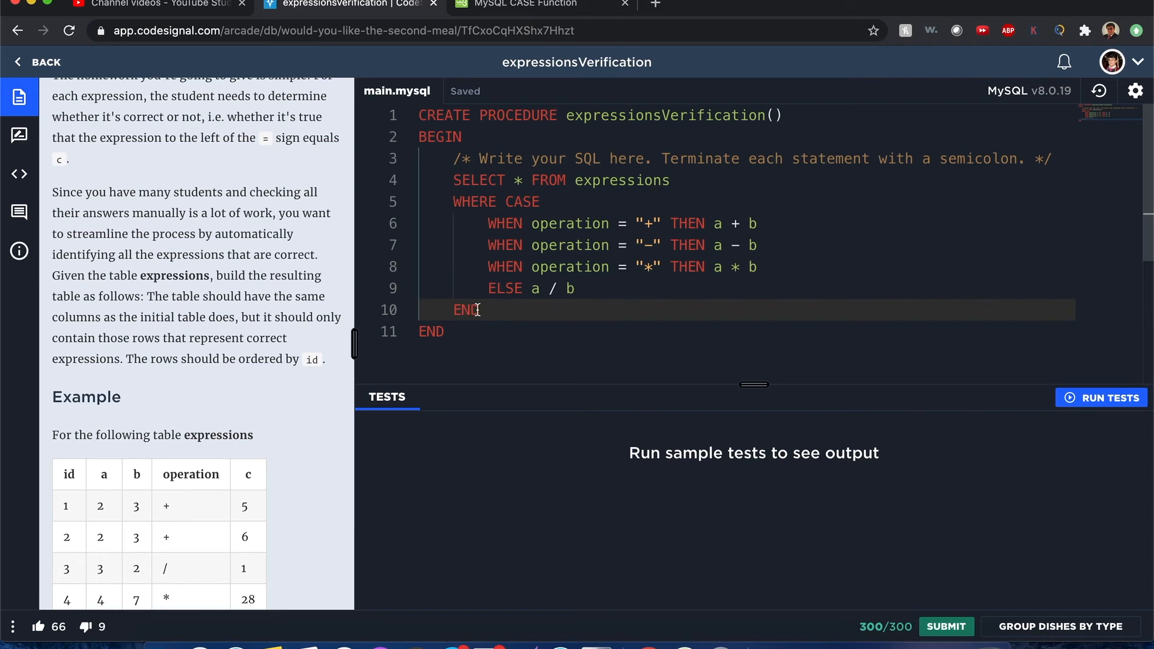
Compare the CASE result with = c and end the query with ORDER BY id;.
drag(503, 201, 482, 310)
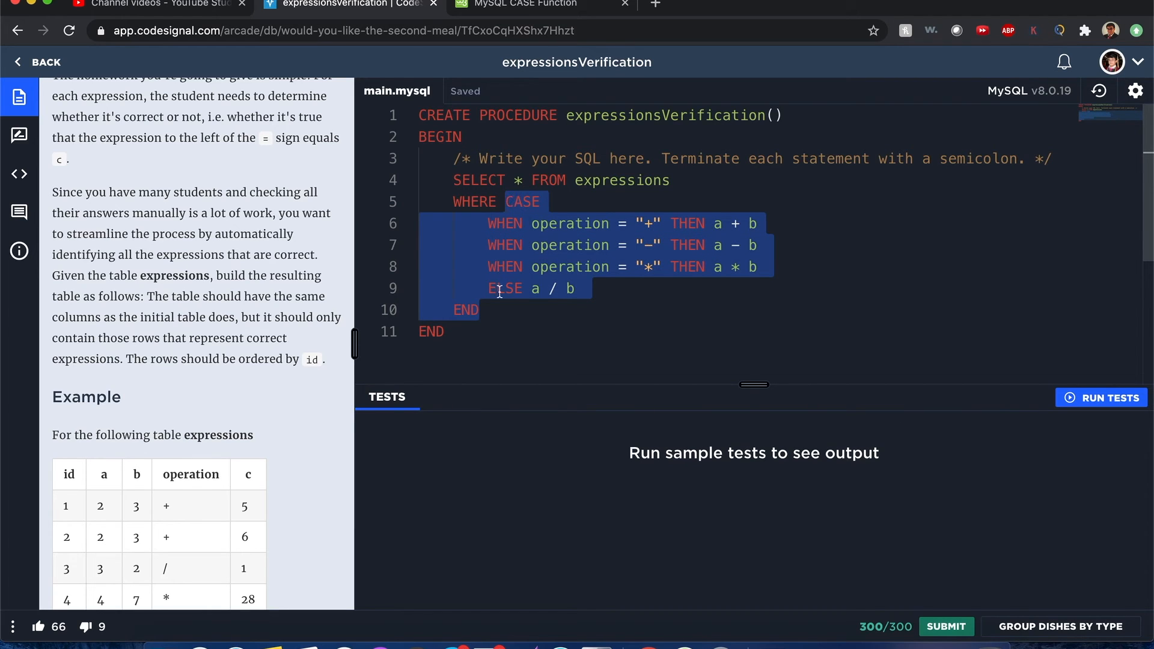
text(=)
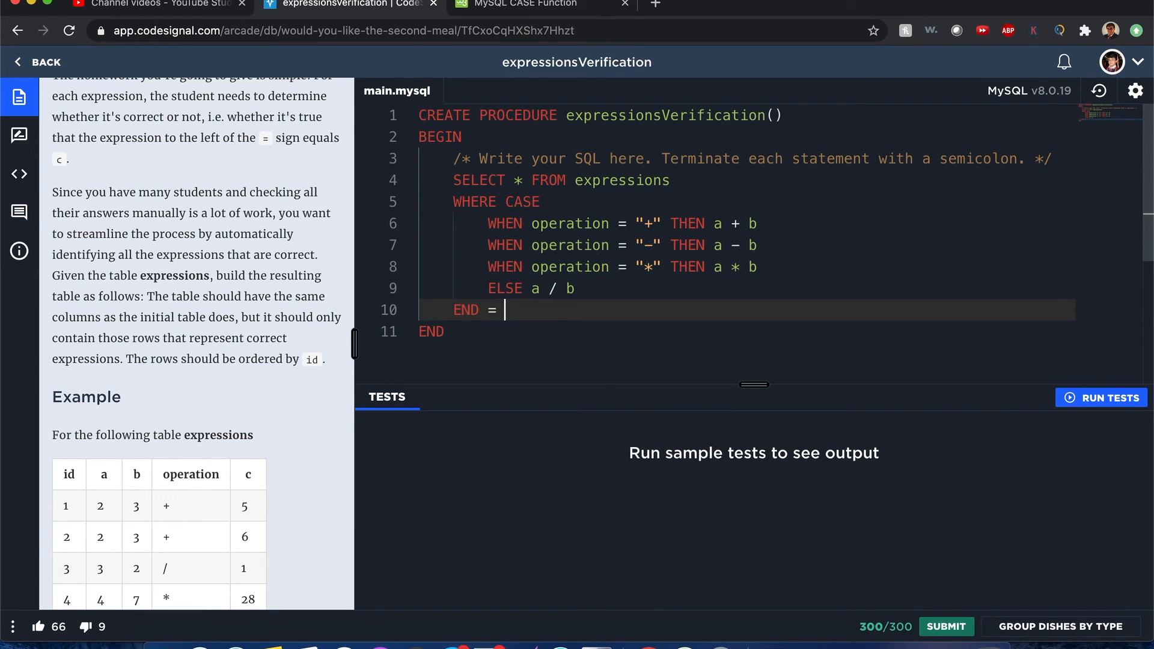
text(c)
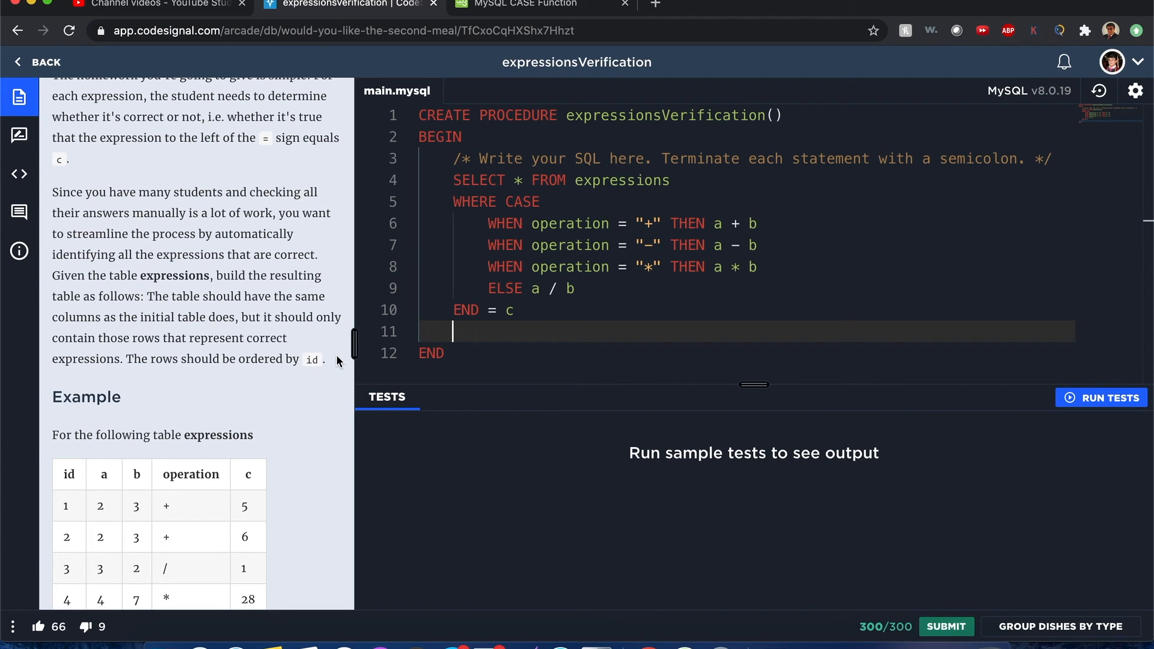
text(ORDER B)
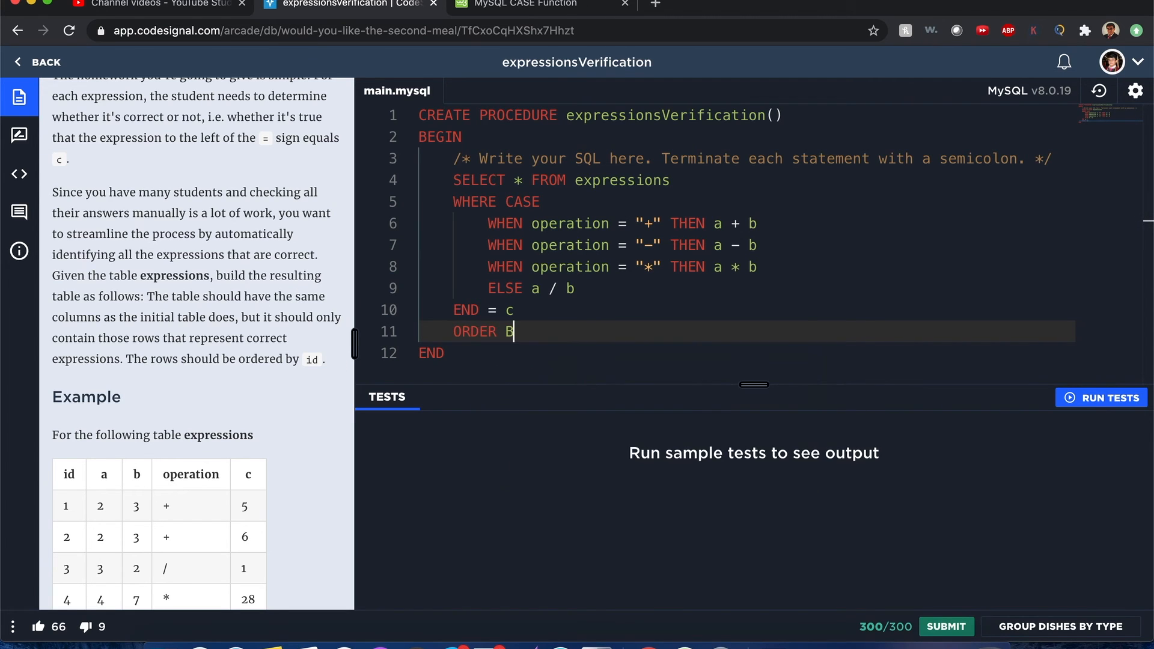
text(Y id;)
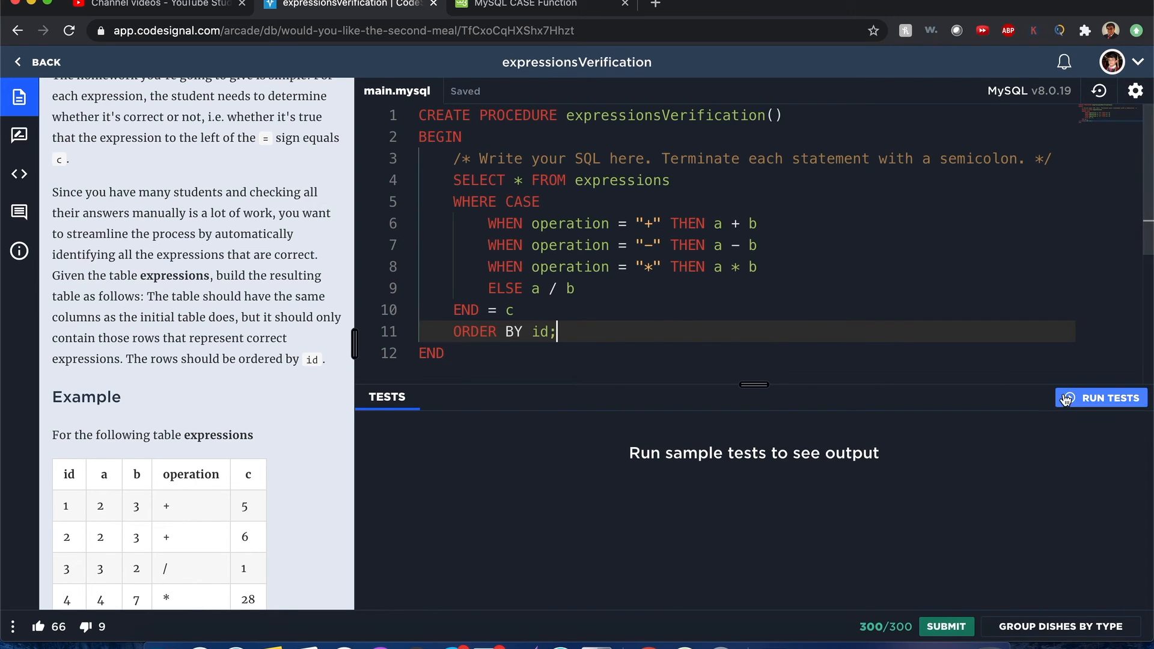
Run the sample tests, then submit the solution, scoring 4/4 tests and 300/300.
click(1111, 397)
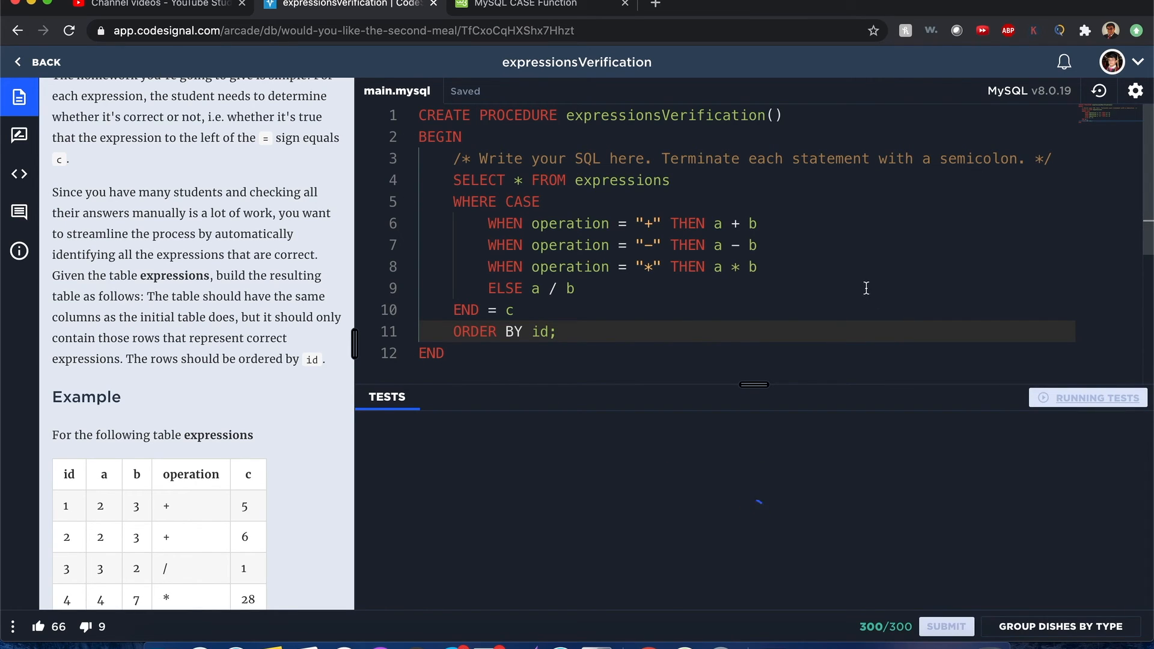
click(1095, 397)
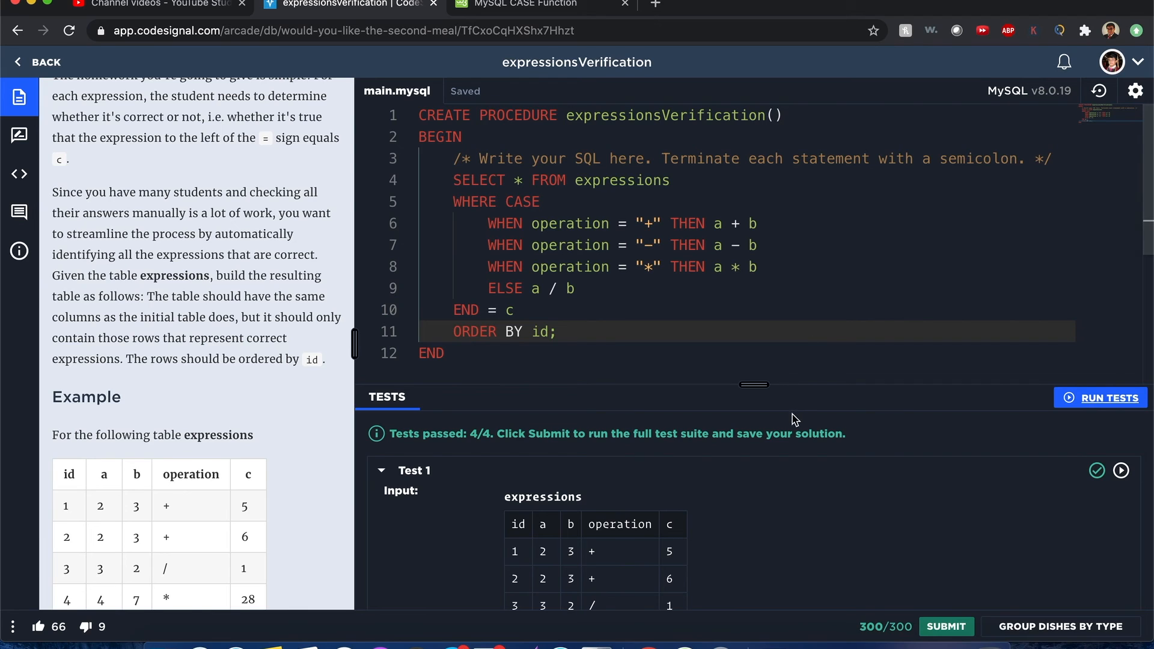
click(946, 626)
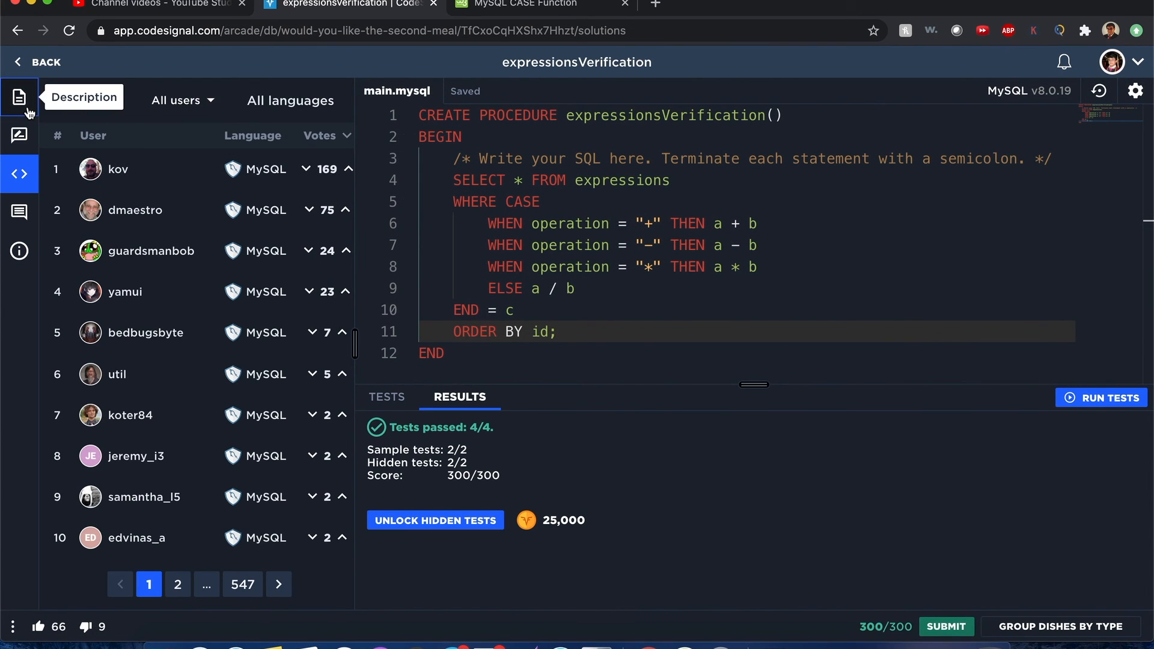
Show the problem description again in the left side panel.
click(19, 96)
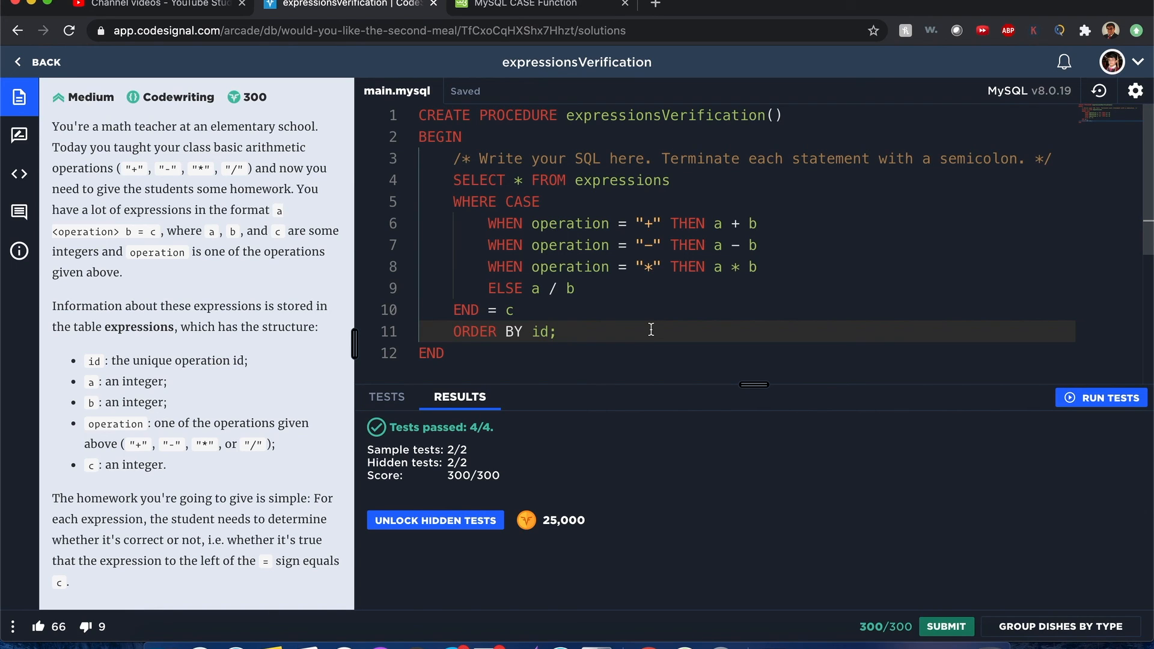
mouse_move(656, 295)
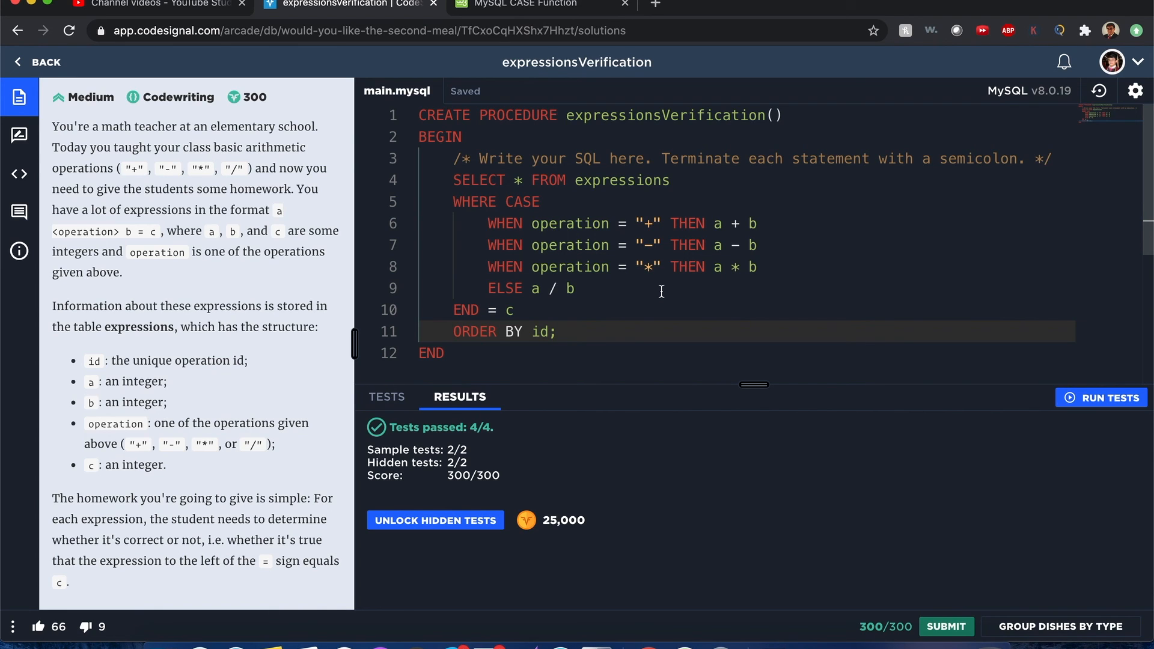
mouse_move(660, 287)
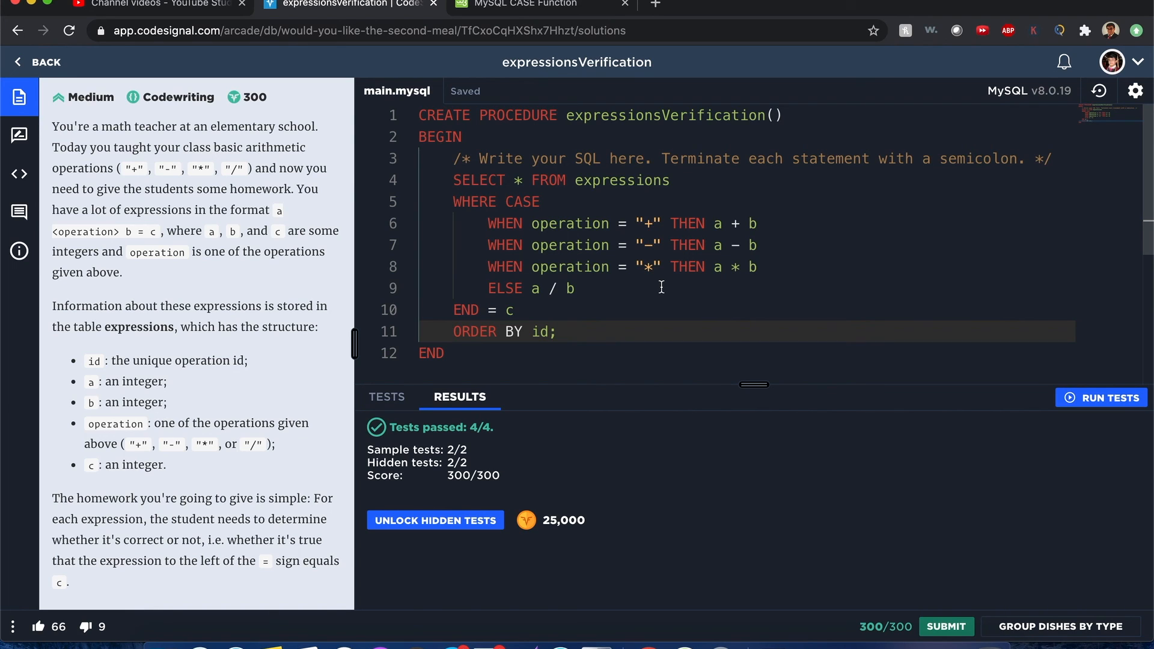